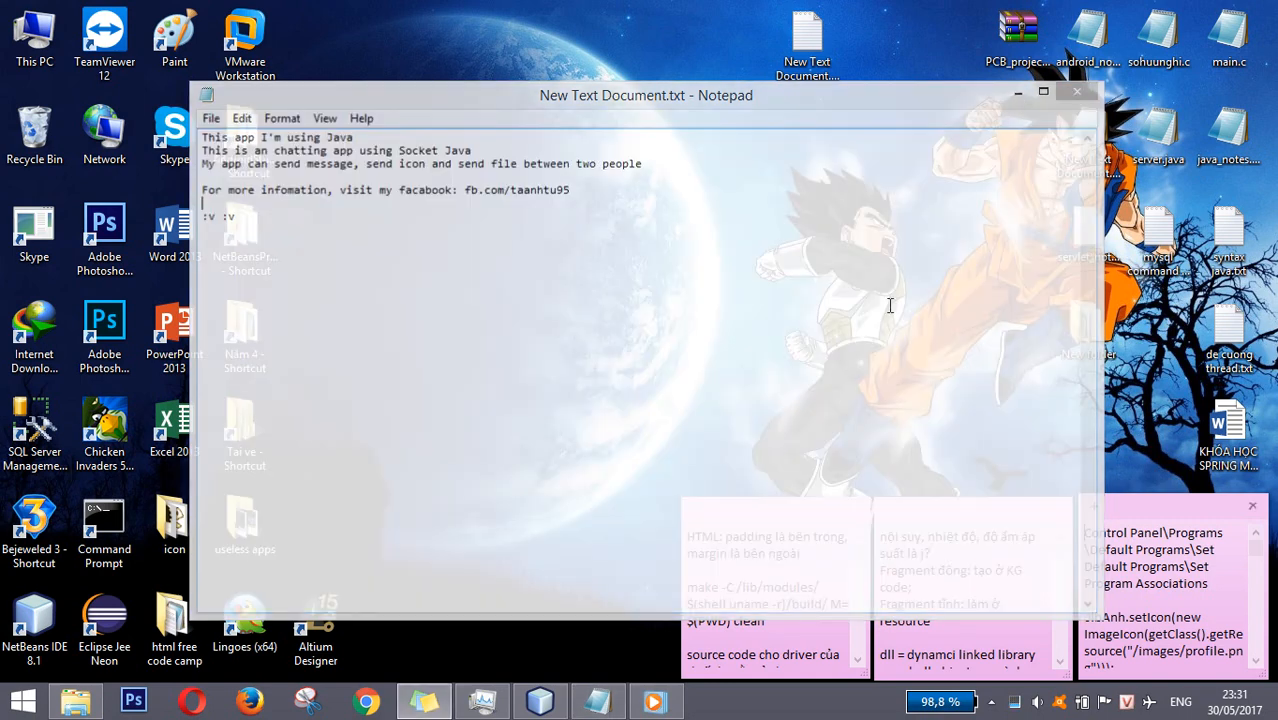
Run ClientFrame.java from the ChatSocket3 project so the Server's status and welcome windows appear.
click(420, 700)
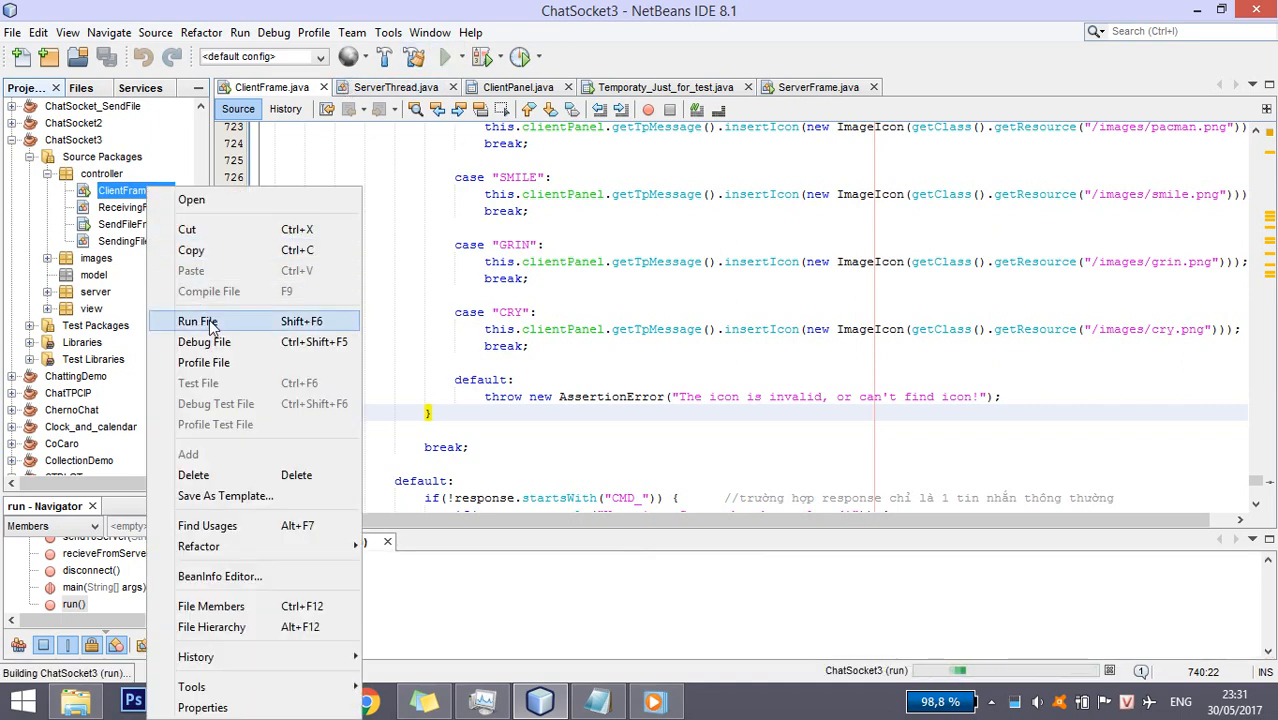
click(192, 320)
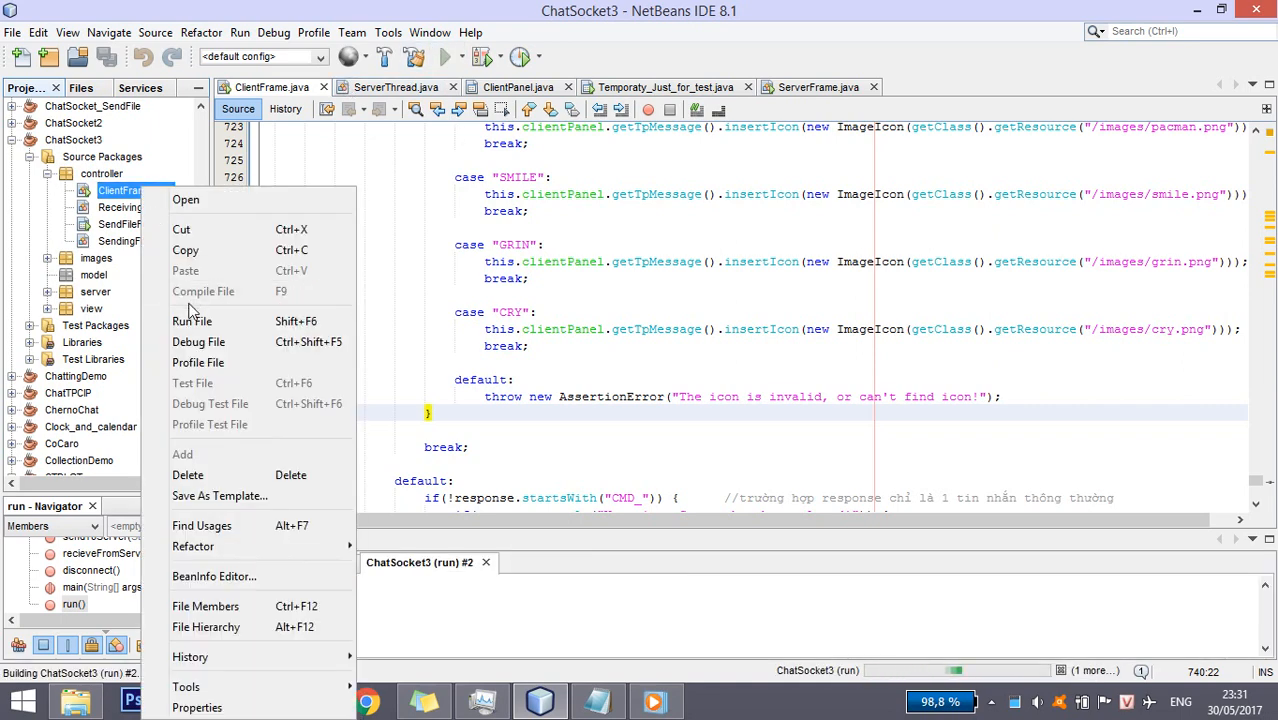
click(192, 320)
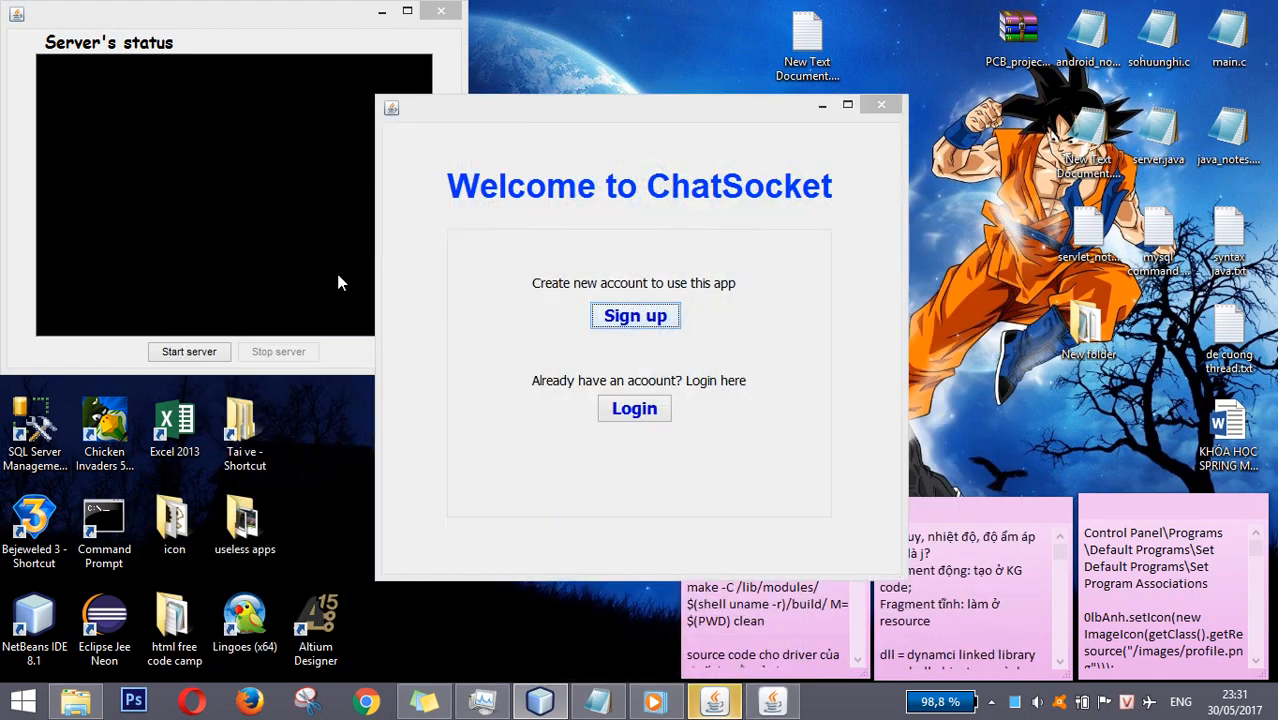
Start the chat server and log att in on localhost, joining Room 1.
click(188, 352)
text(att)
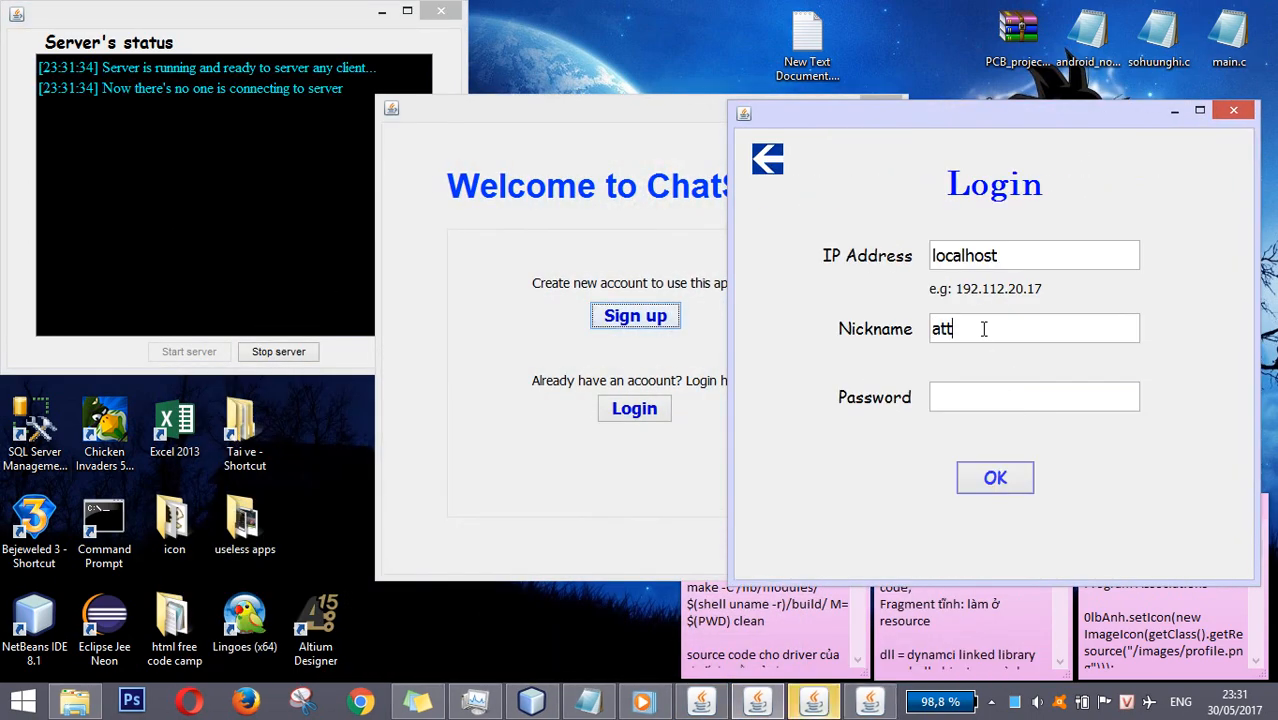
click(994, 478)
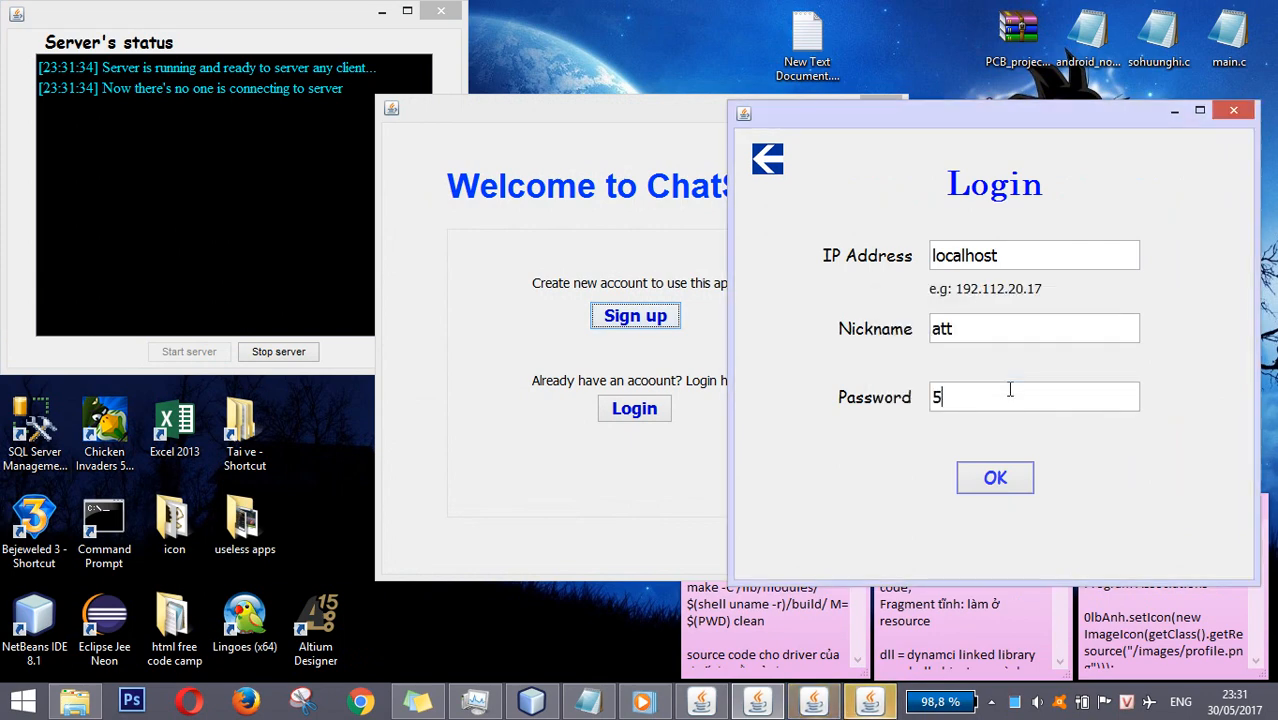
click(994, 476)
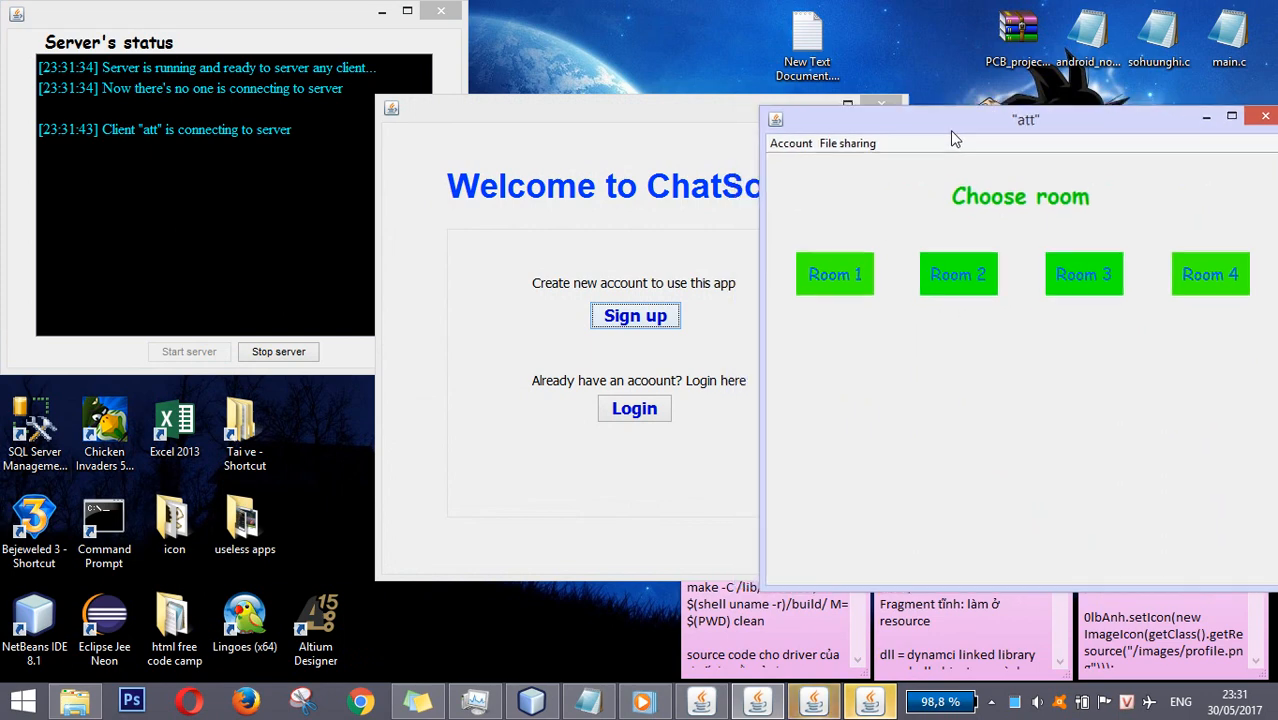
click(834, 274)
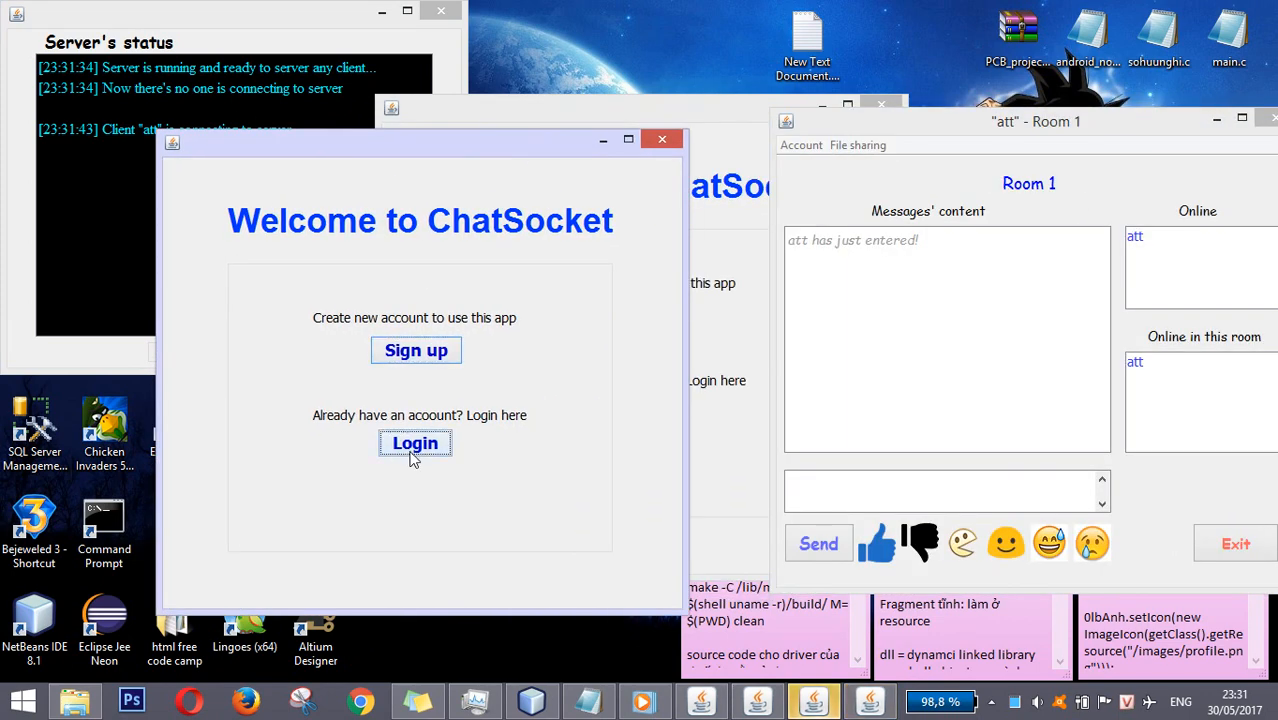
Log in a second user, toan, up to the room-selection screen.
click(414, 444)
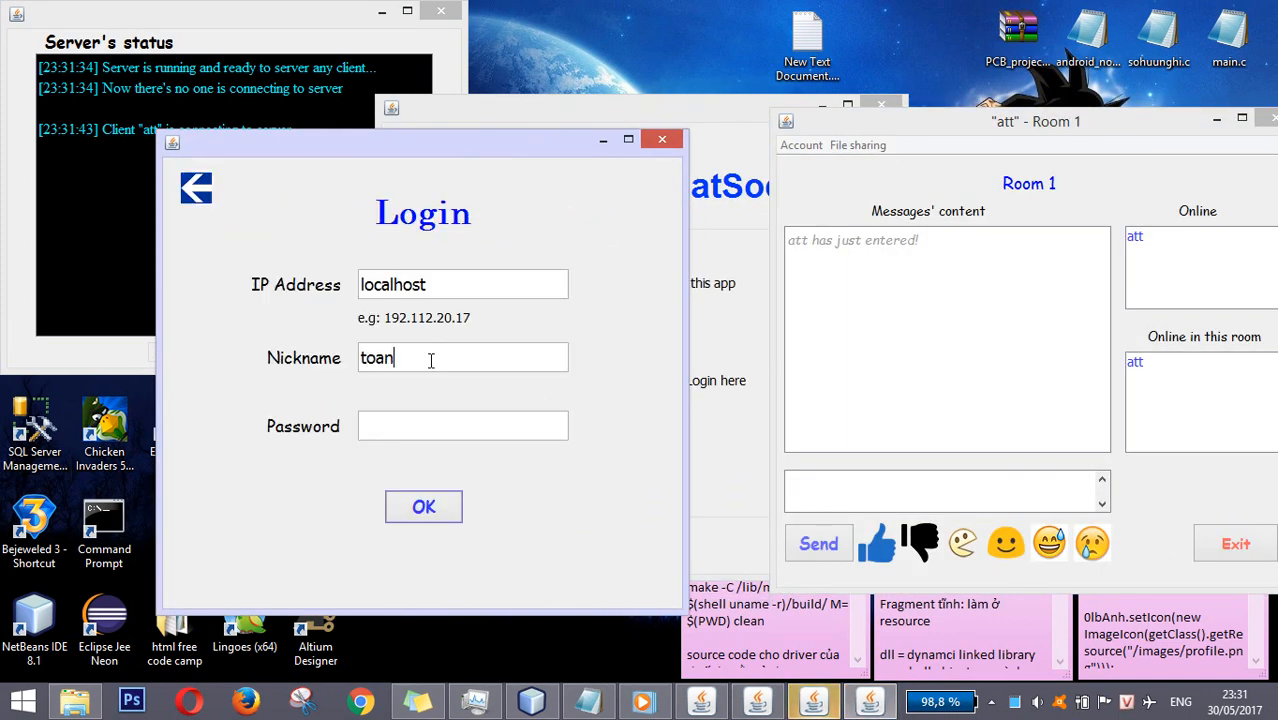
click(424, 506)
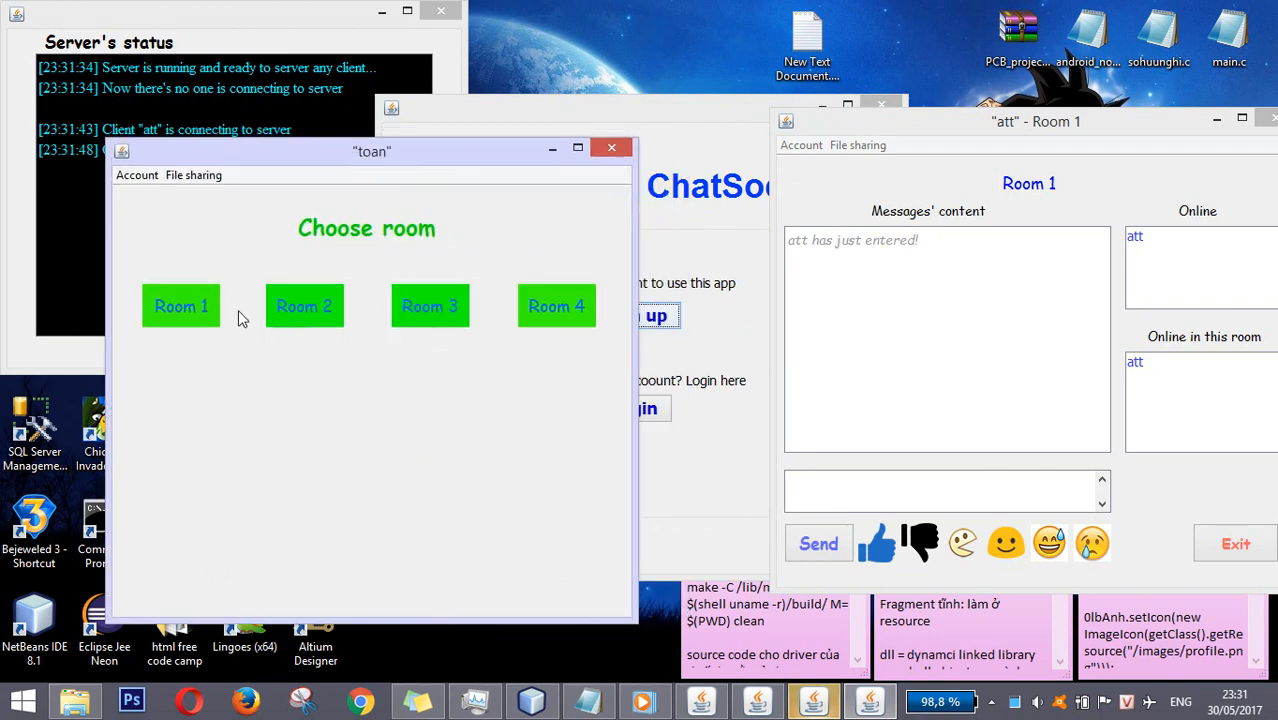
Put toan into Room 1 and send toan's greeting 'toàn' to the room.
click(180, 306)
text(a)
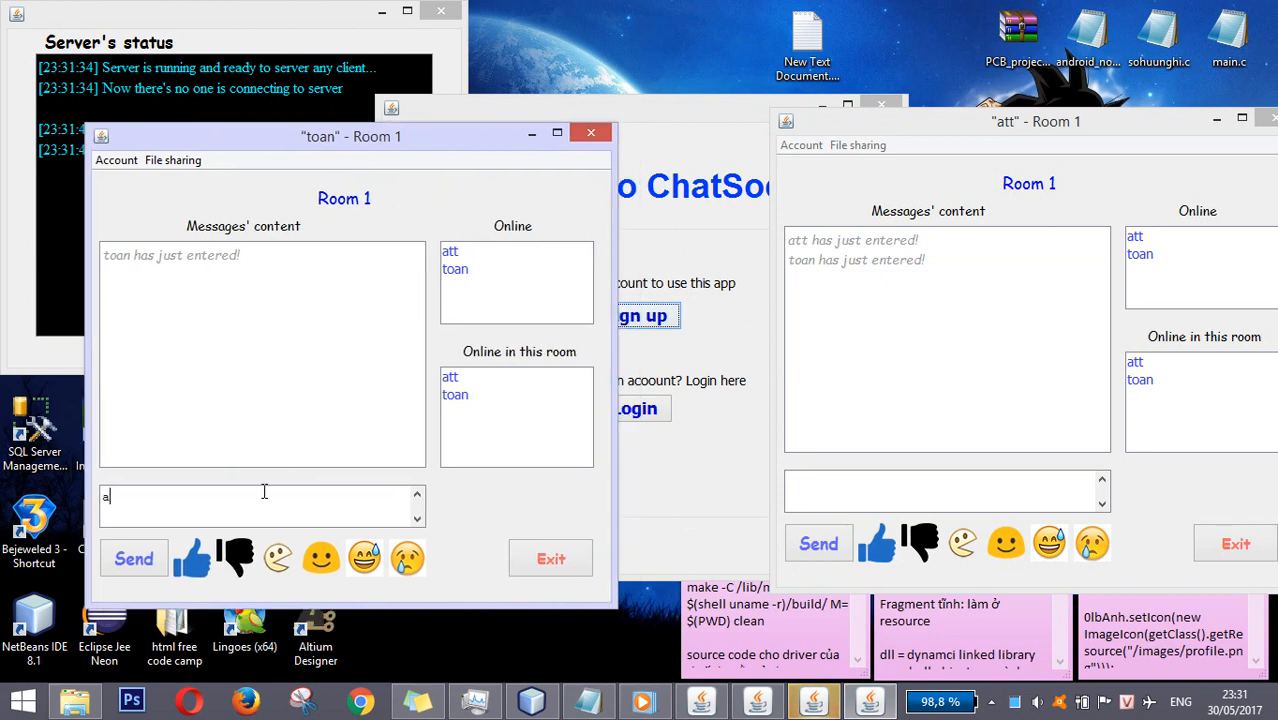
click(134, 556)
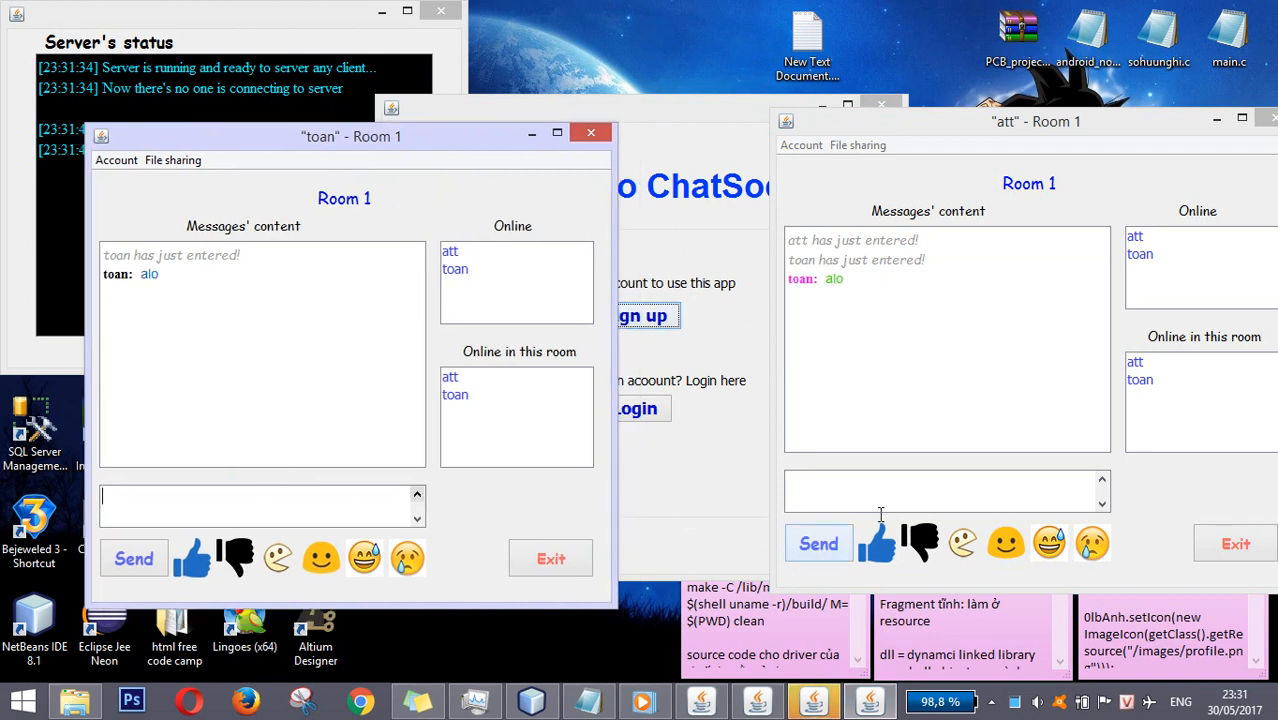
text(toàn)
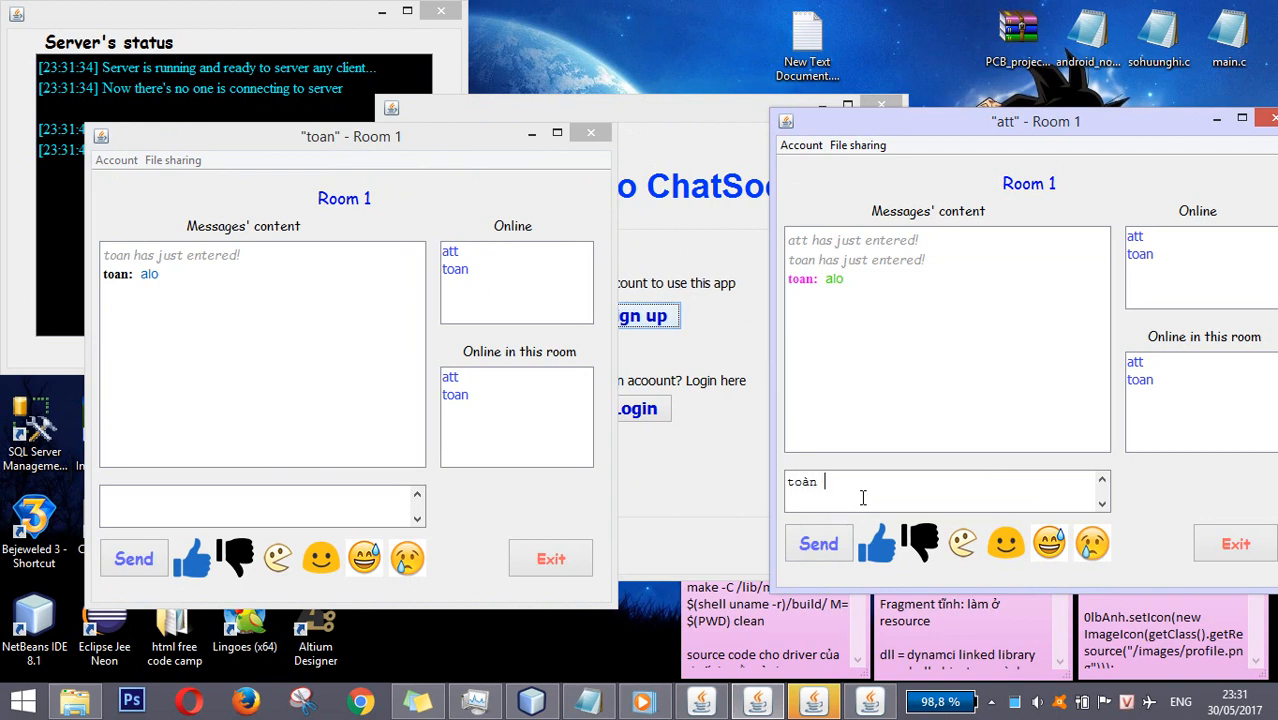
Send att's reply 'o', toan's next message, and emoticons between the two users.
click(818, 544)
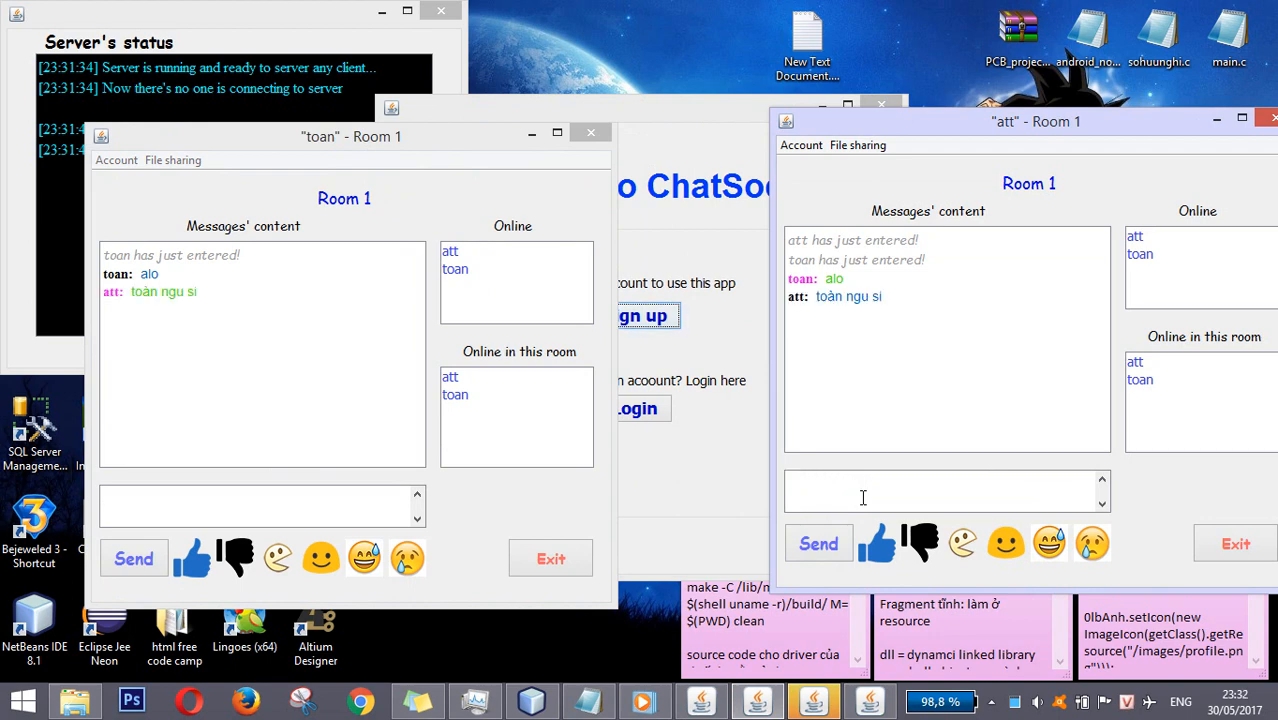
text(o)
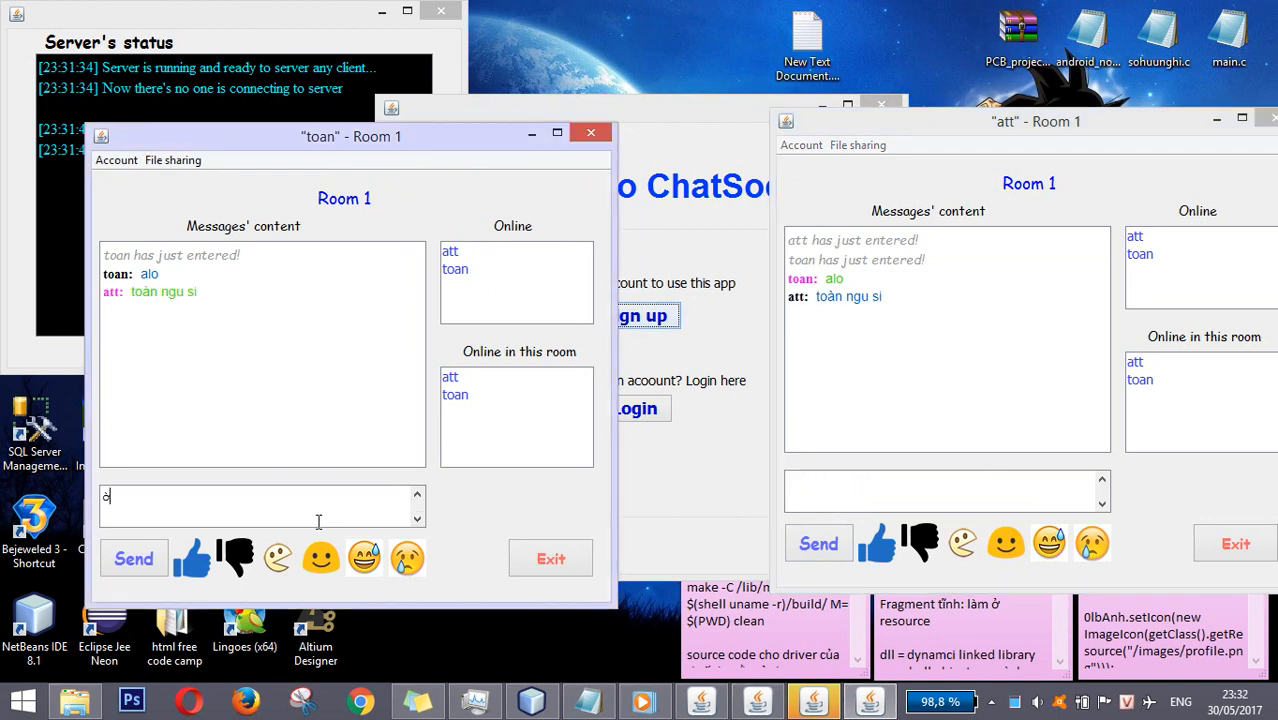
click(134, 556)
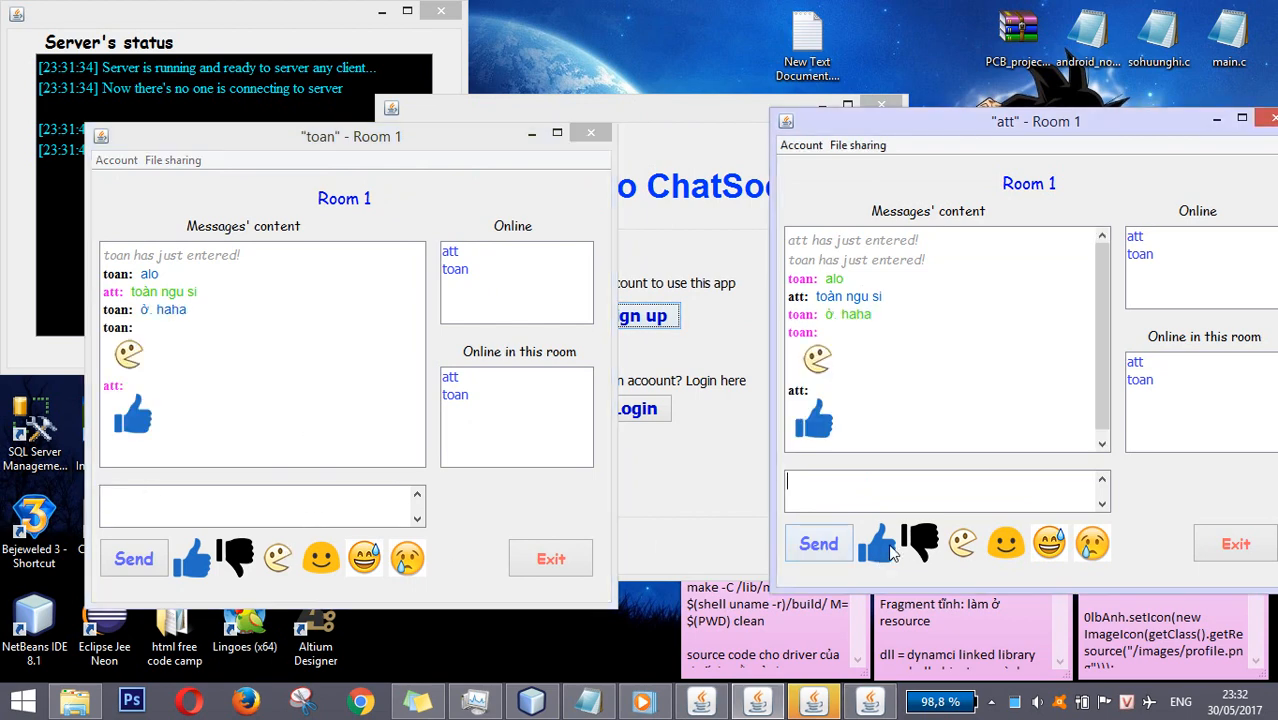
mouse_move(1038, 568)
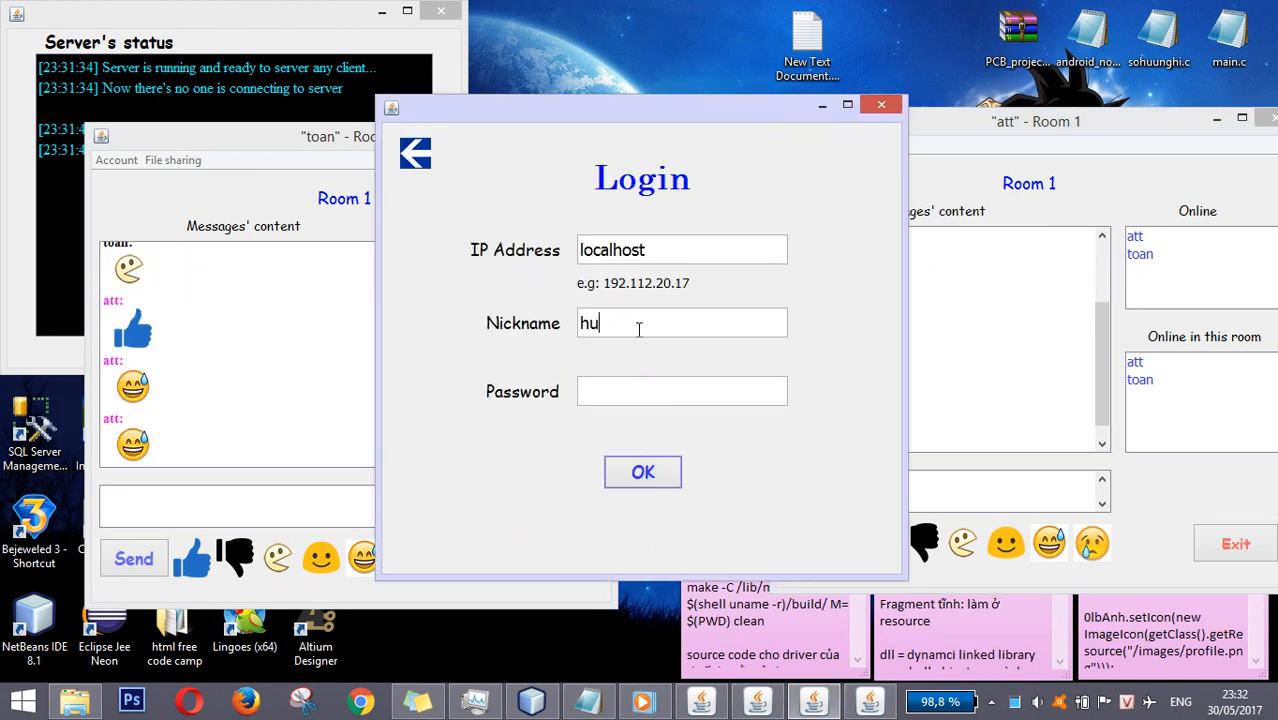
Log in third user huy, briefly enter Room 3, then return huy to room selection.
click(644, 472)
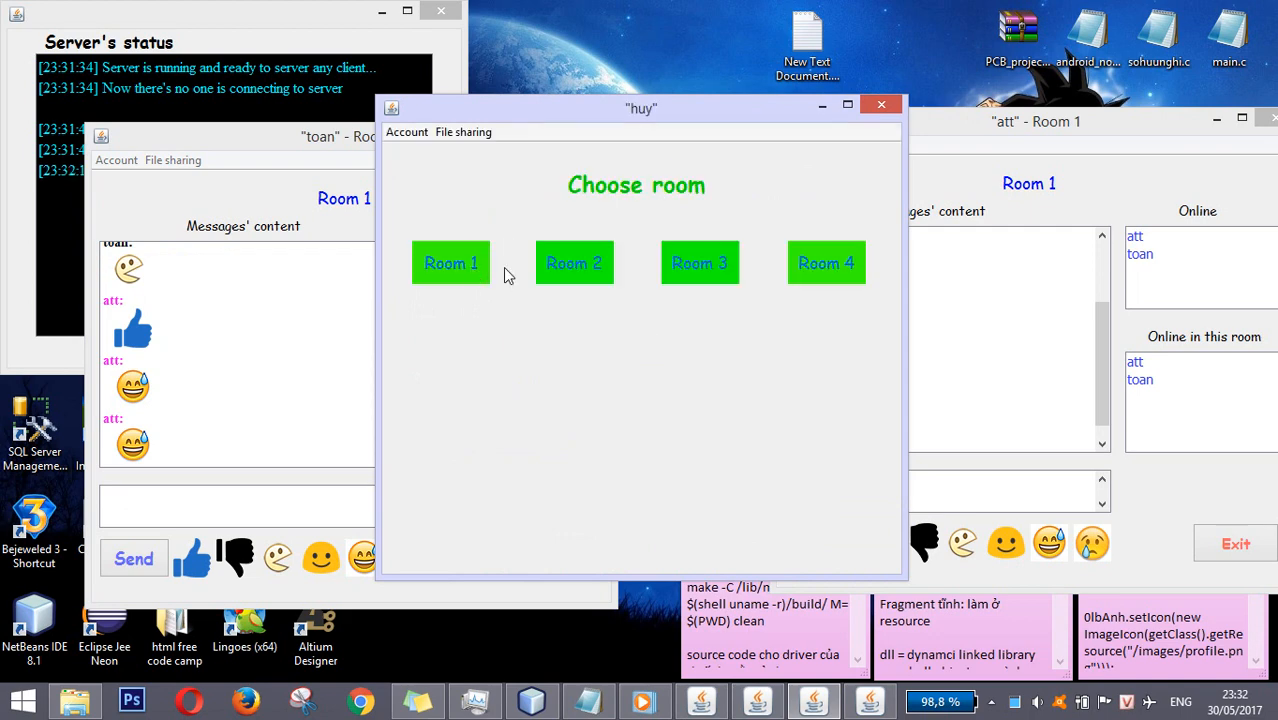
click(700, 264)
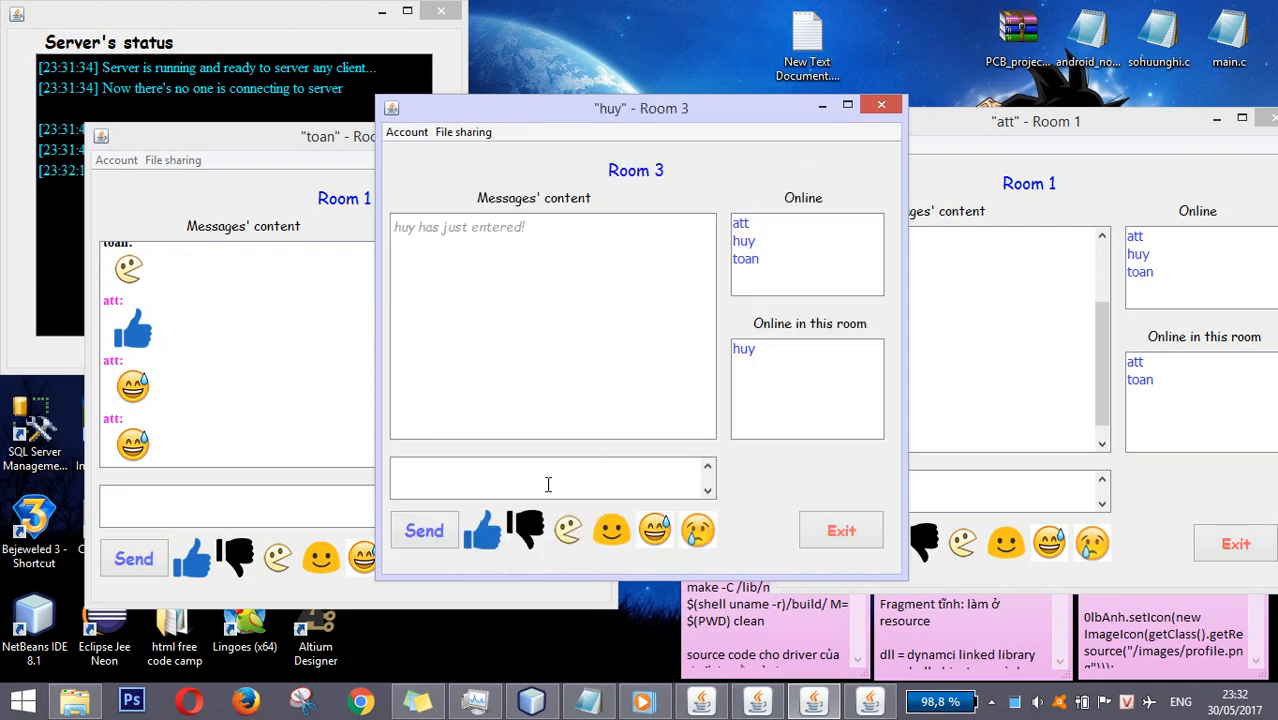
click(424, 530)
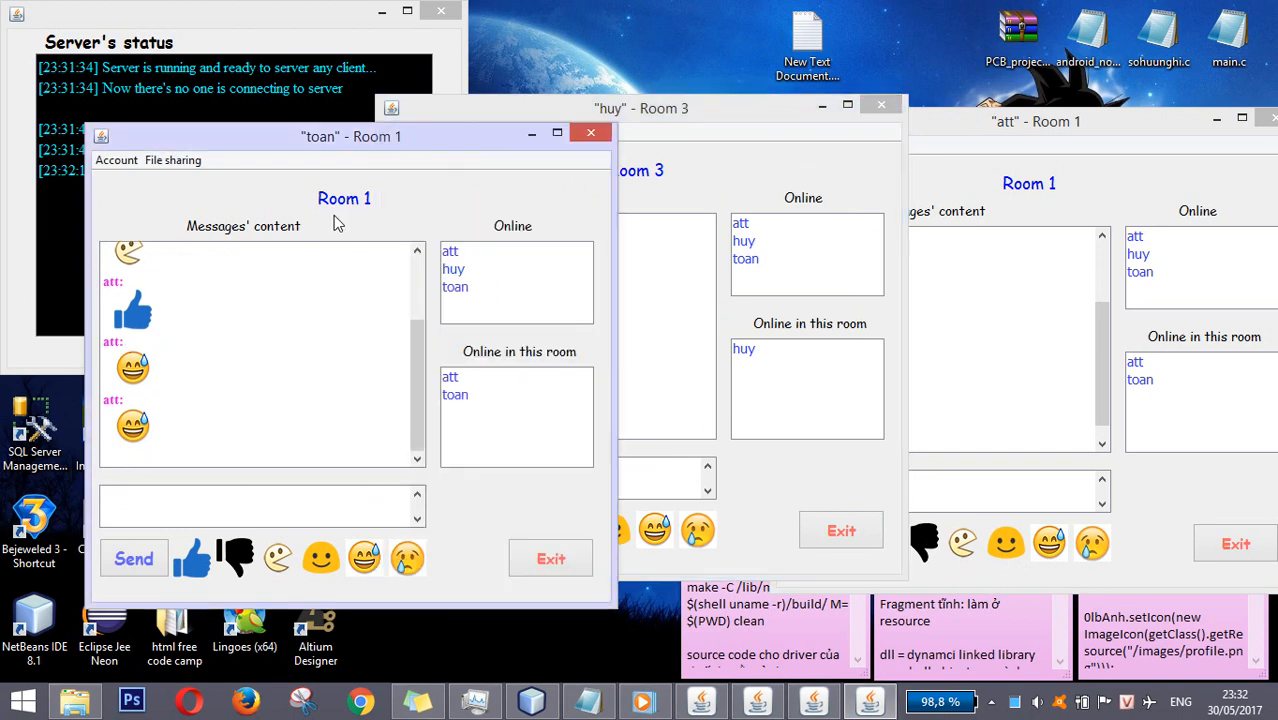
click(660, 108)
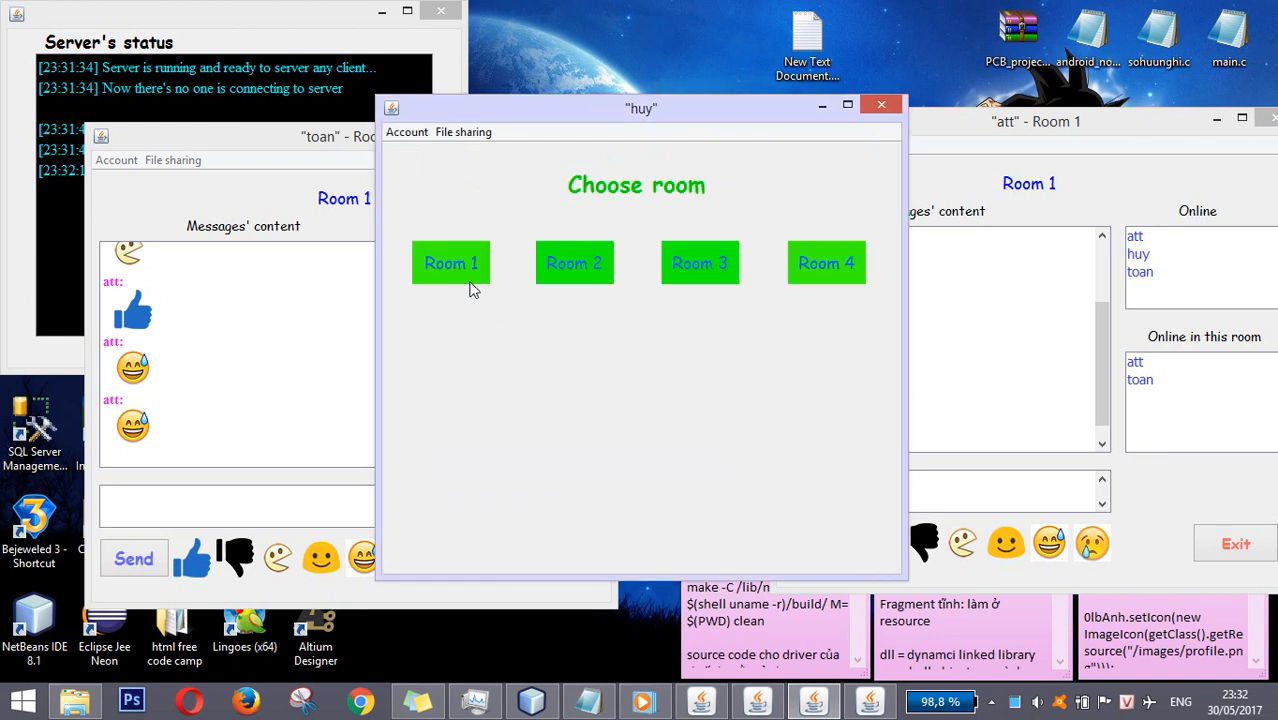
Have huy join Room 1, send the greeting ', t là' and a reply with emoticons.
click(450, 264)
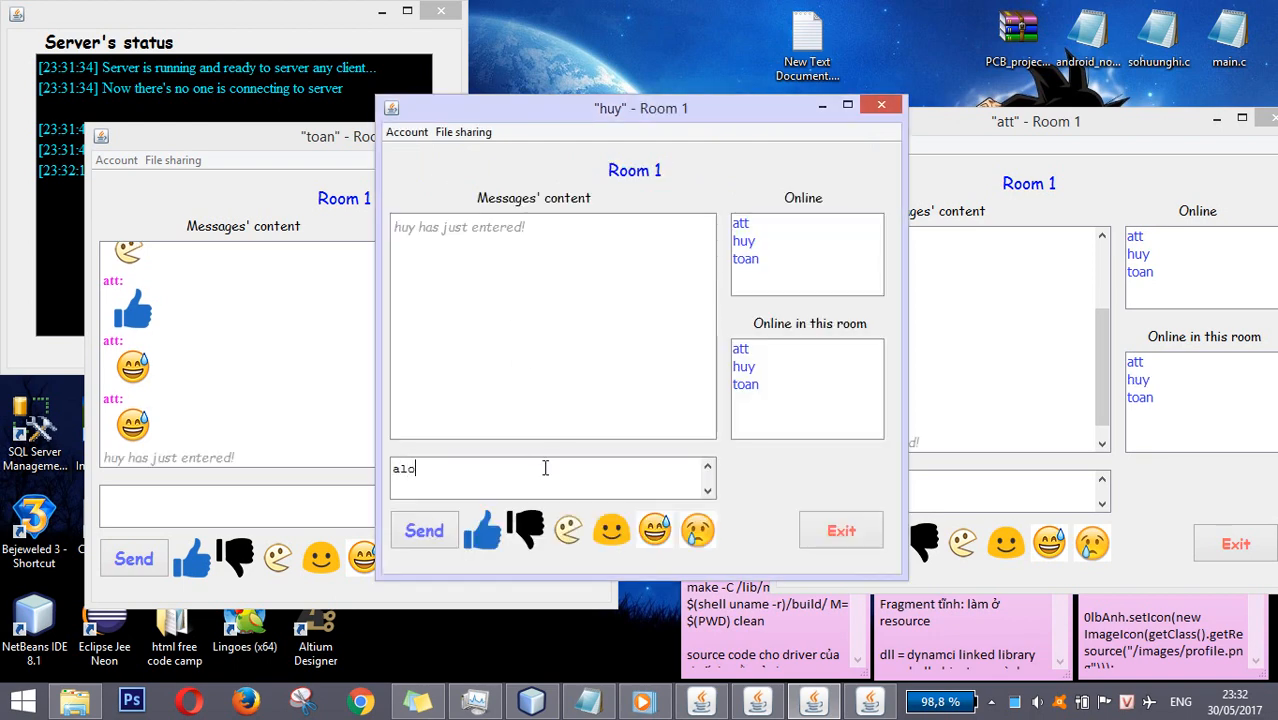
text(, t là)
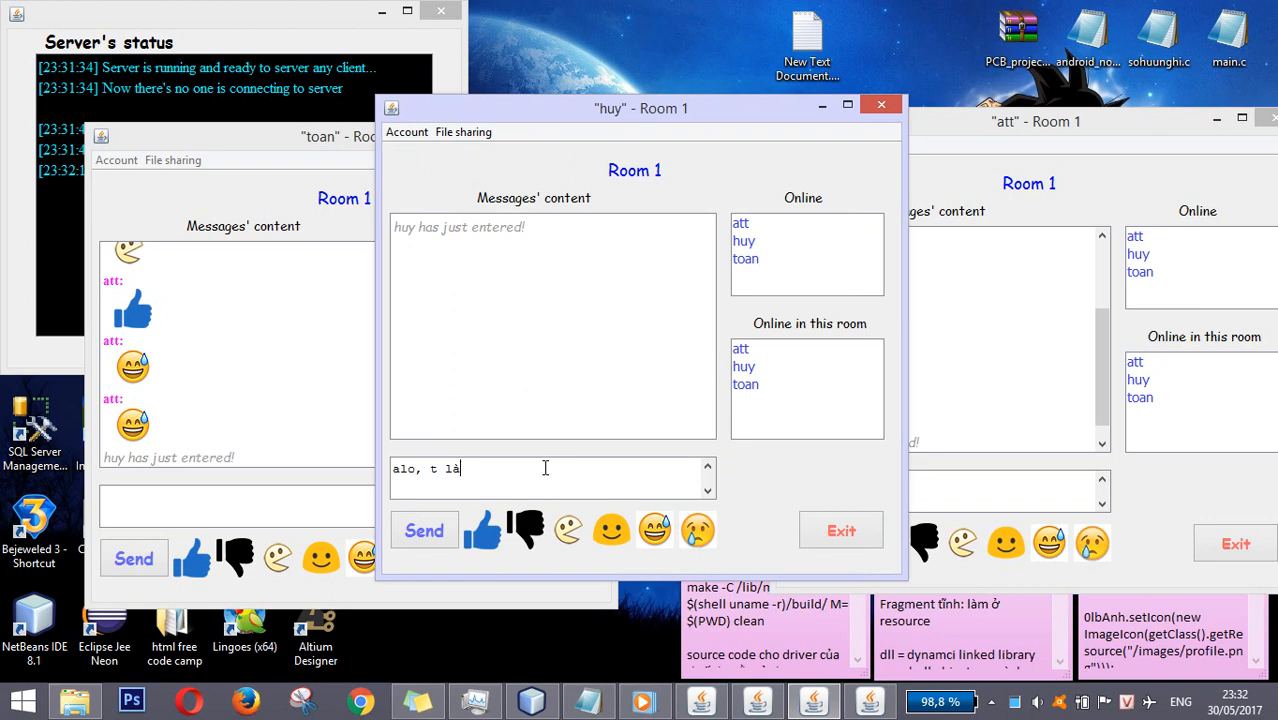
click(424, 530)
text(ch)
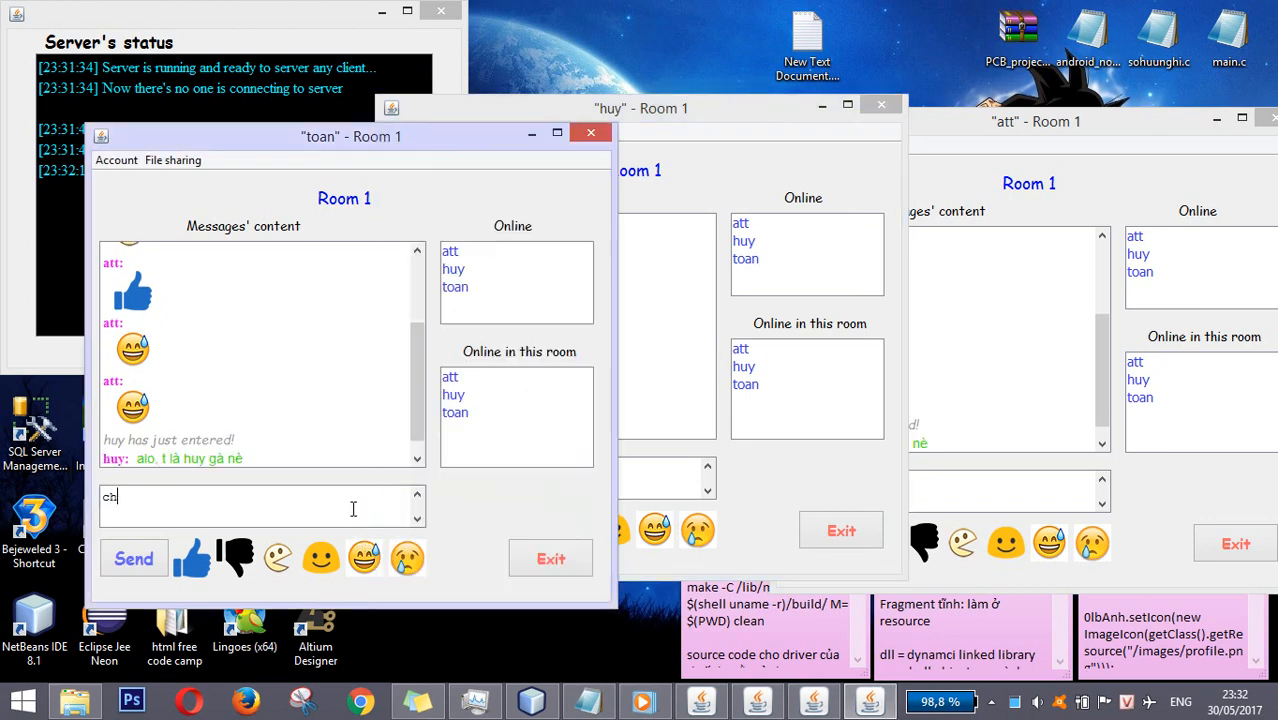
click(134, 556)
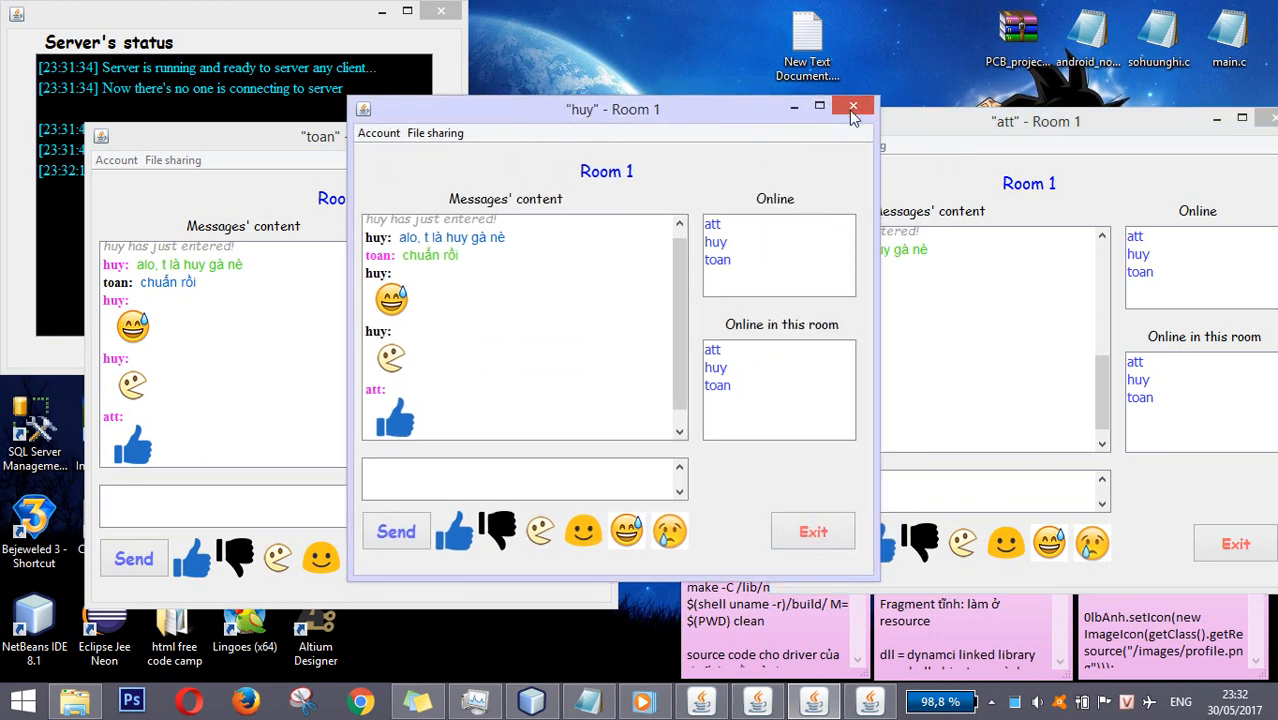
Close one user's chat window and have toan share the file VeTGCan.cpp with att.
click(852, 106)
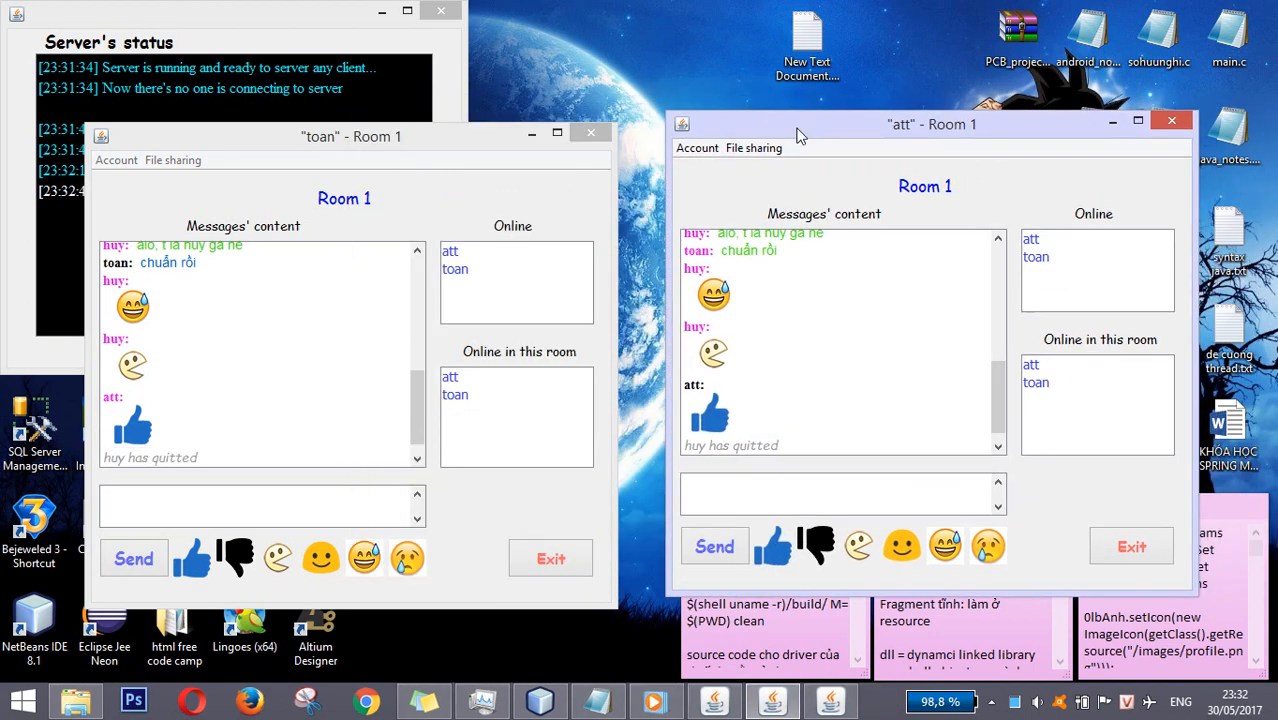
click(128, 142)
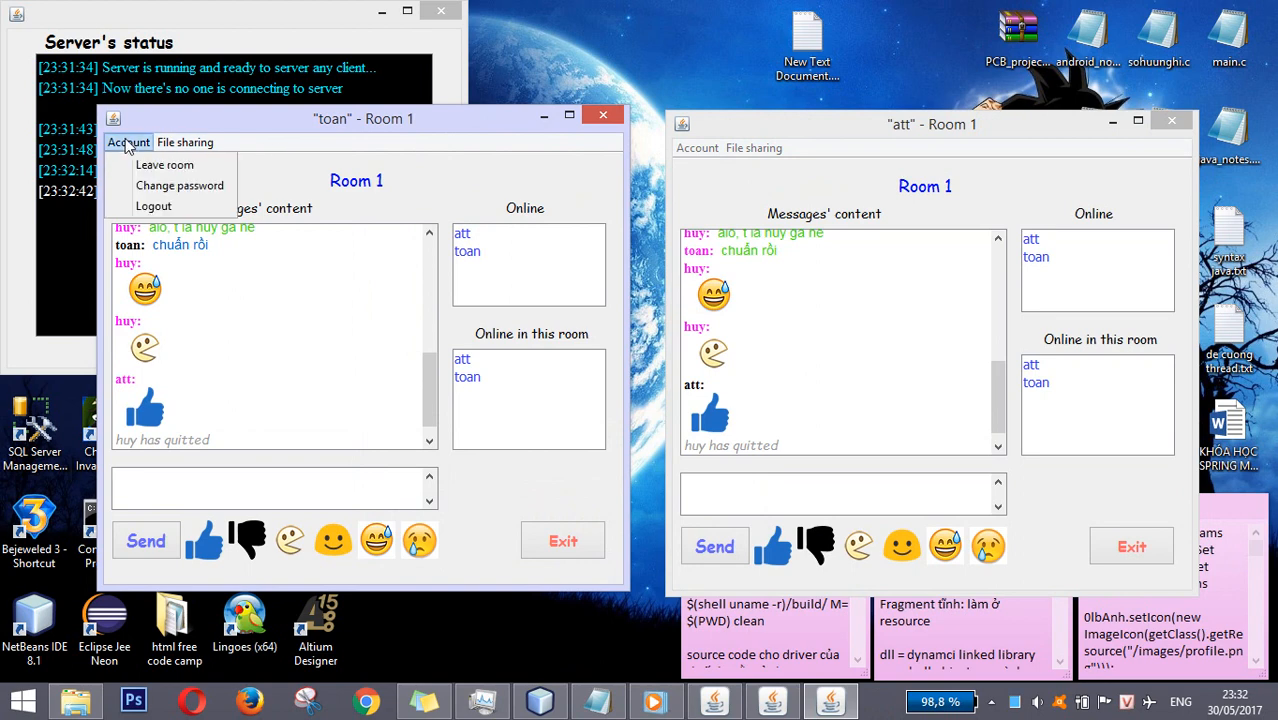
click(184, 142)
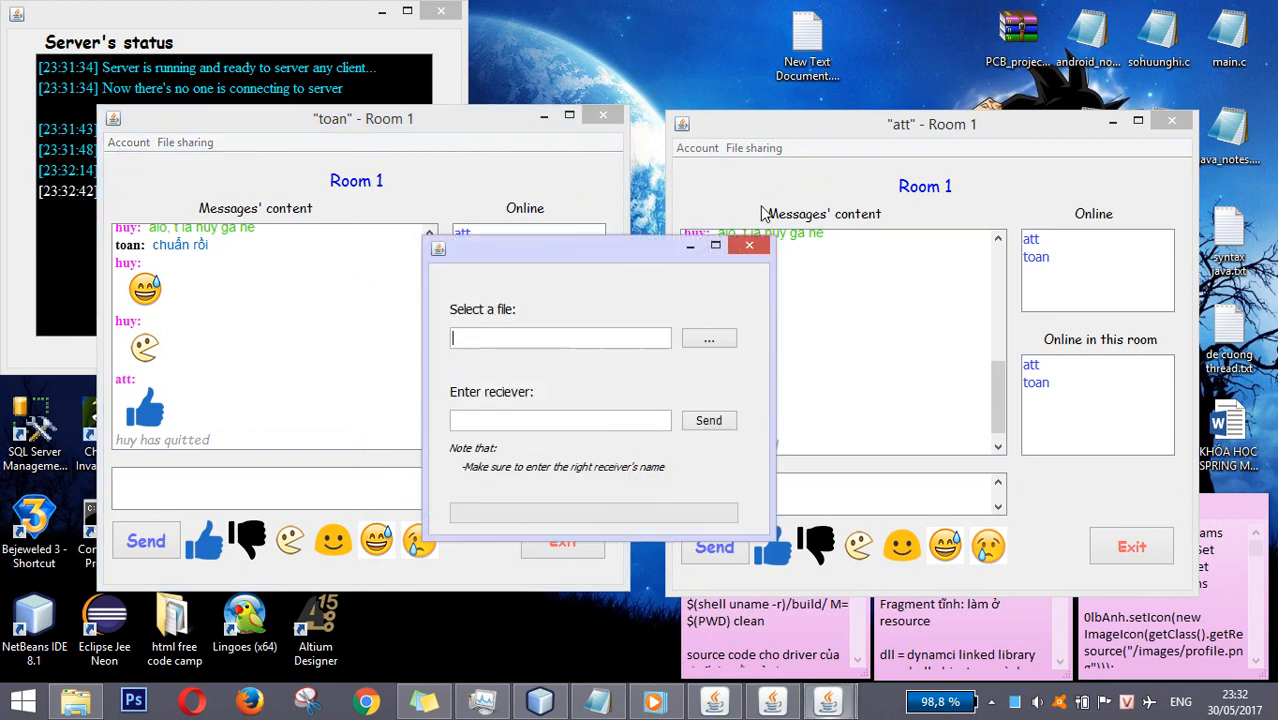
click(708, 338)
text(att)
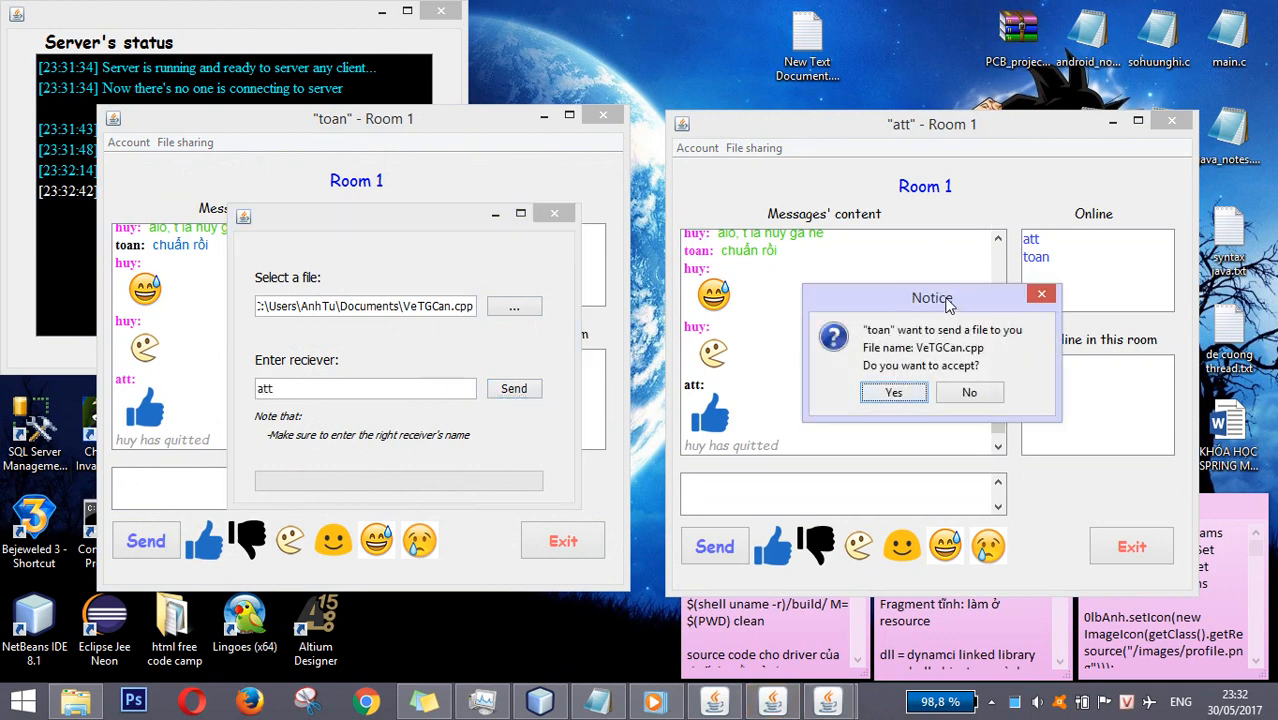
Accept the incoming VeTGCan.cpp as att and save it to the Desktop.
click(892, 392)
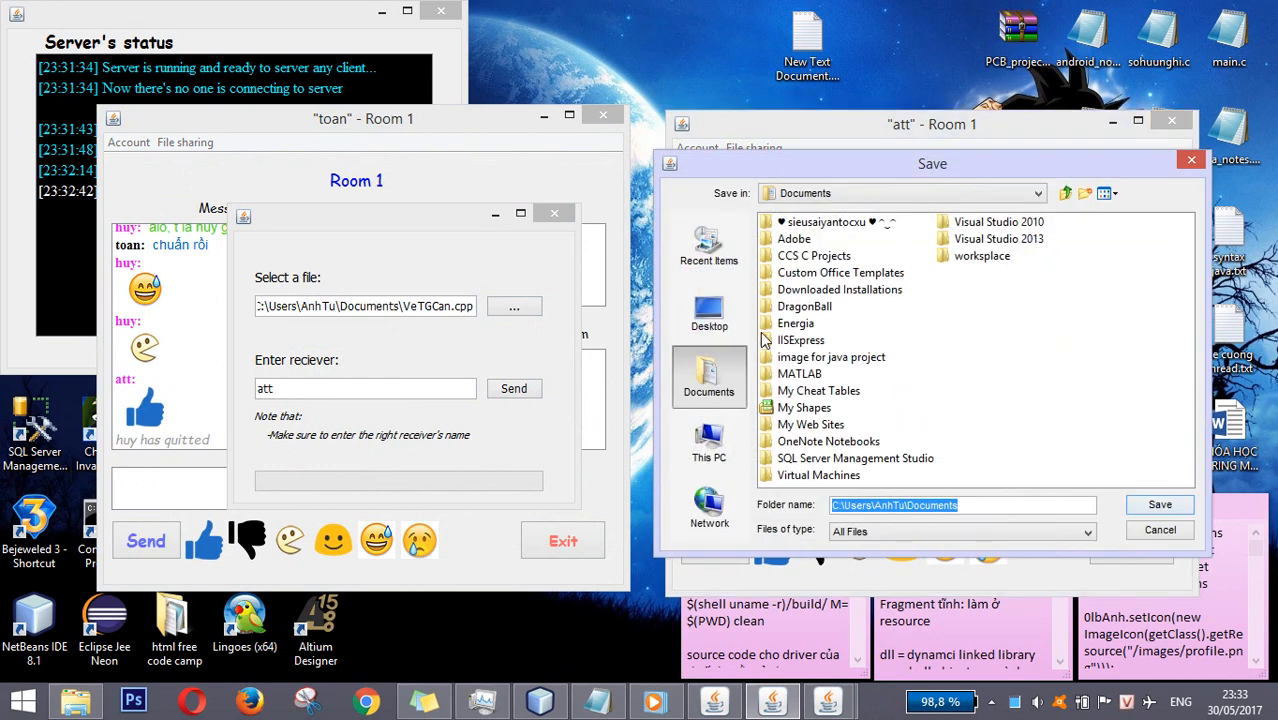
click(708, 312)
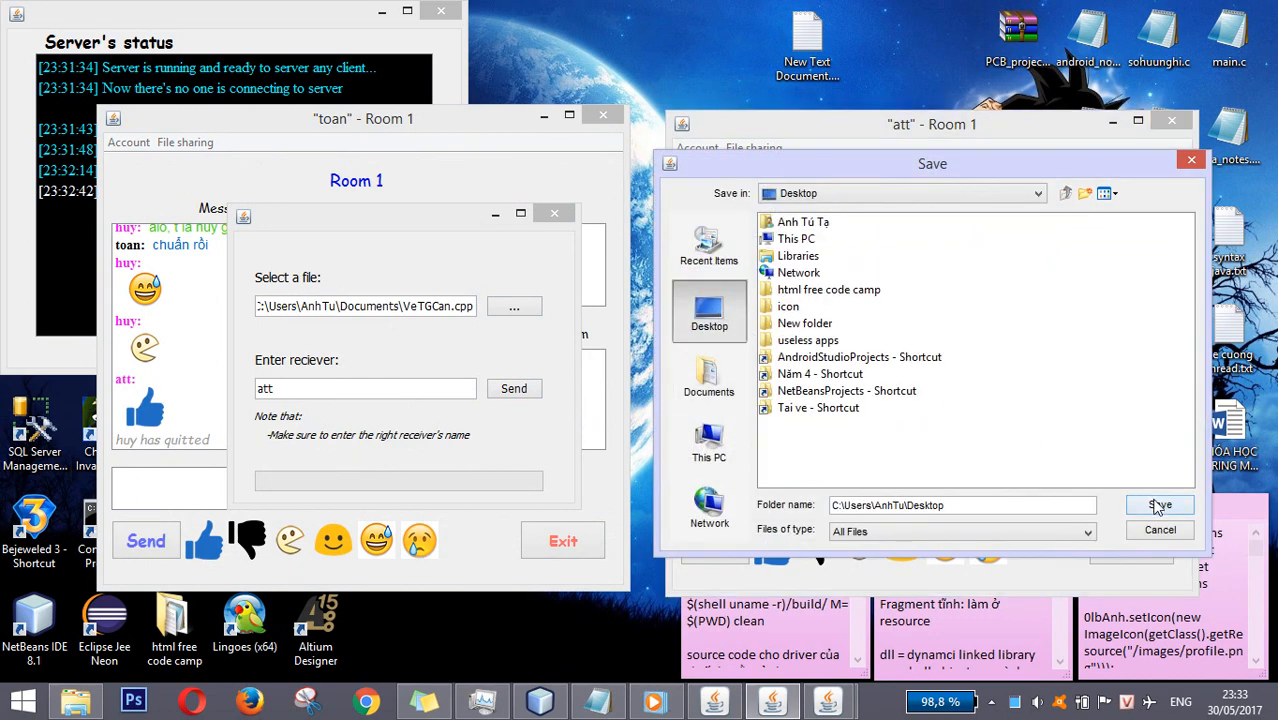
mouse_move(1160, 504)
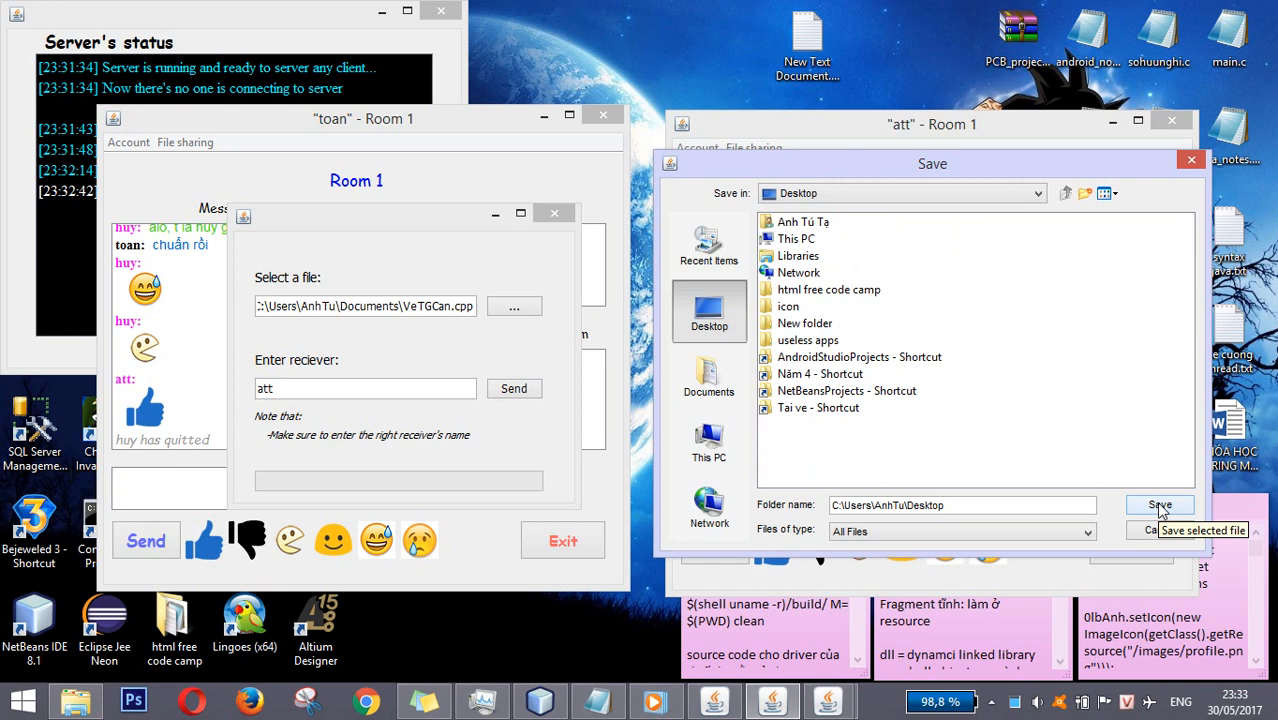
click(1160, 504)
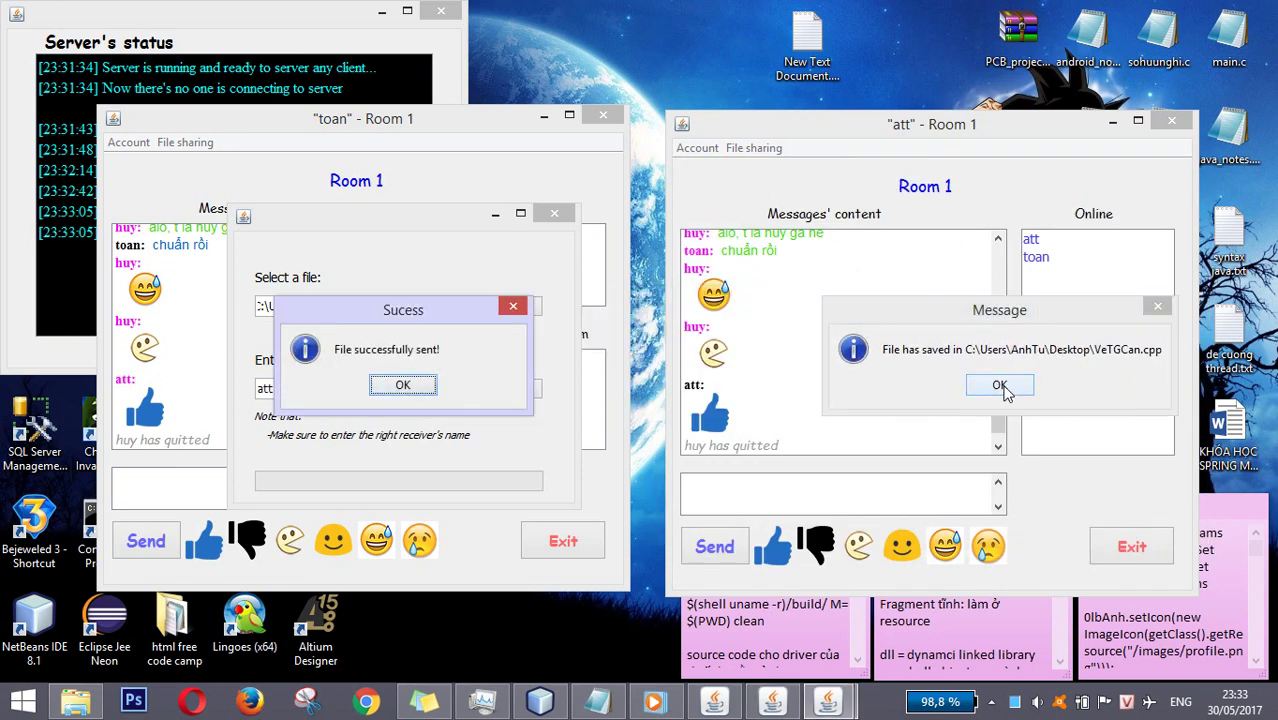
Dismiss the transfer messages, view VeTGCan.cpp's C code in Notepad from the Desktop, then close it.
click(1000, 384)
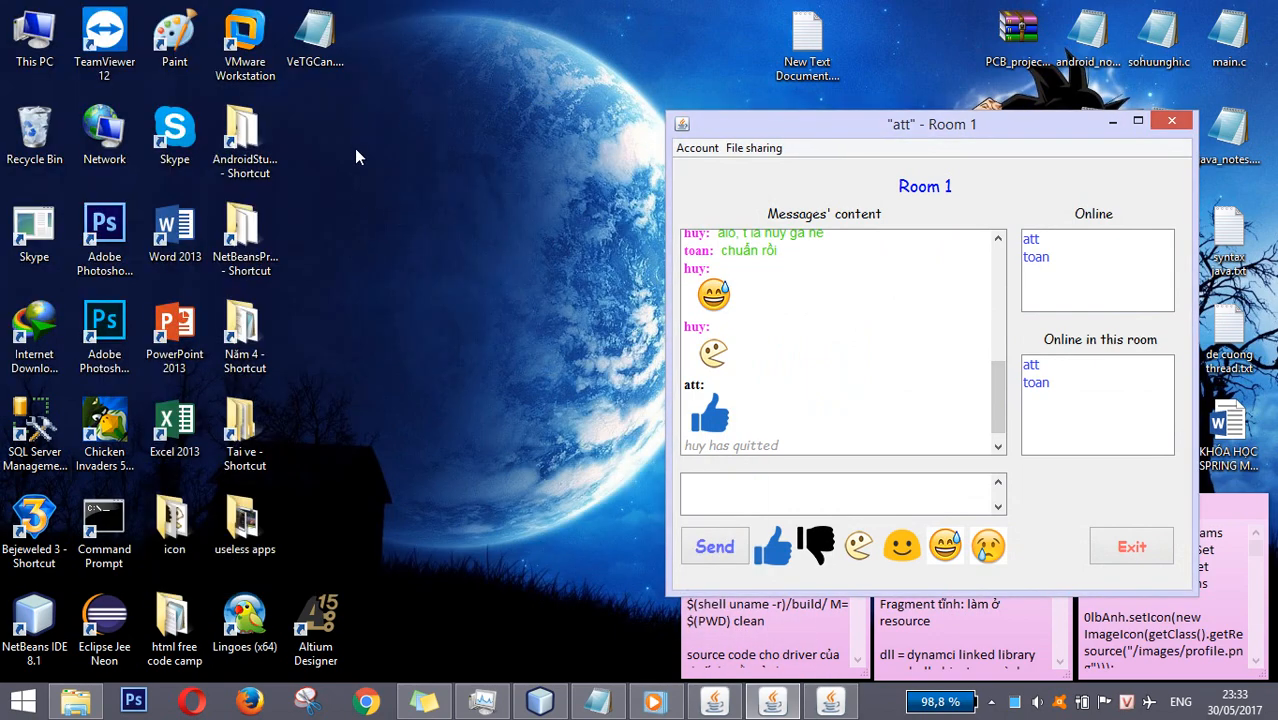
click(318, 32)
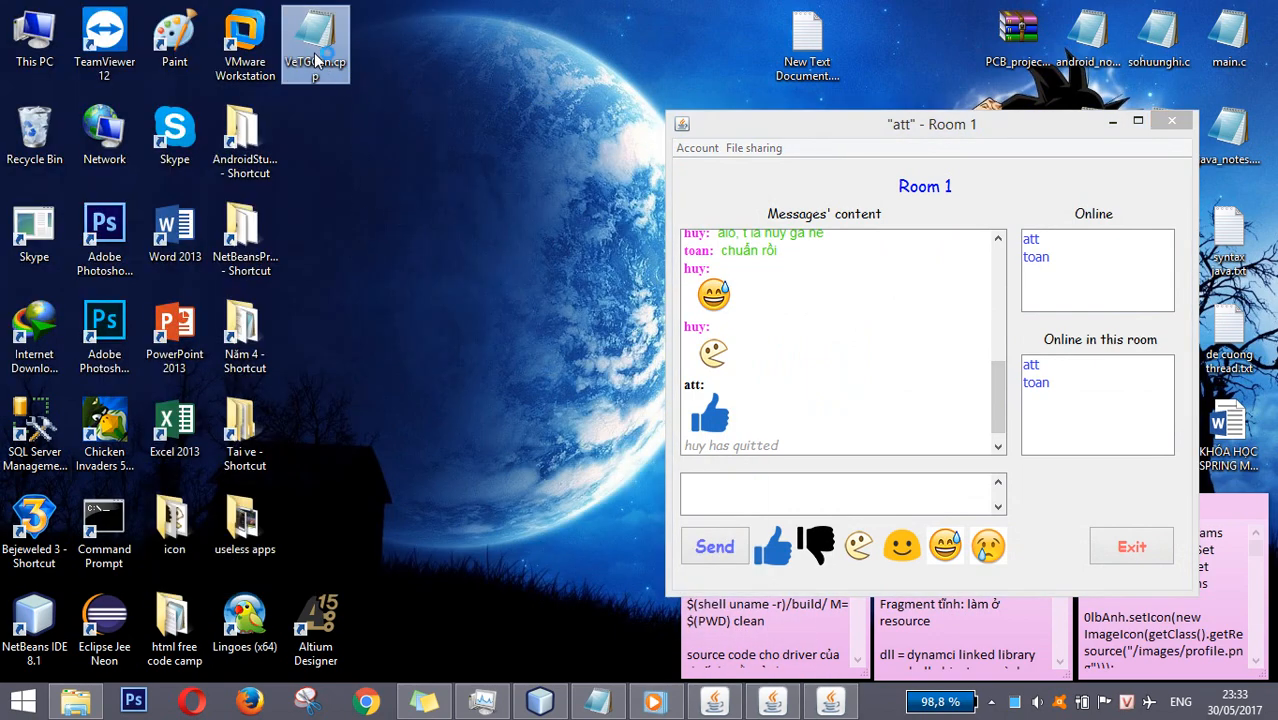
double_click(314, 32)
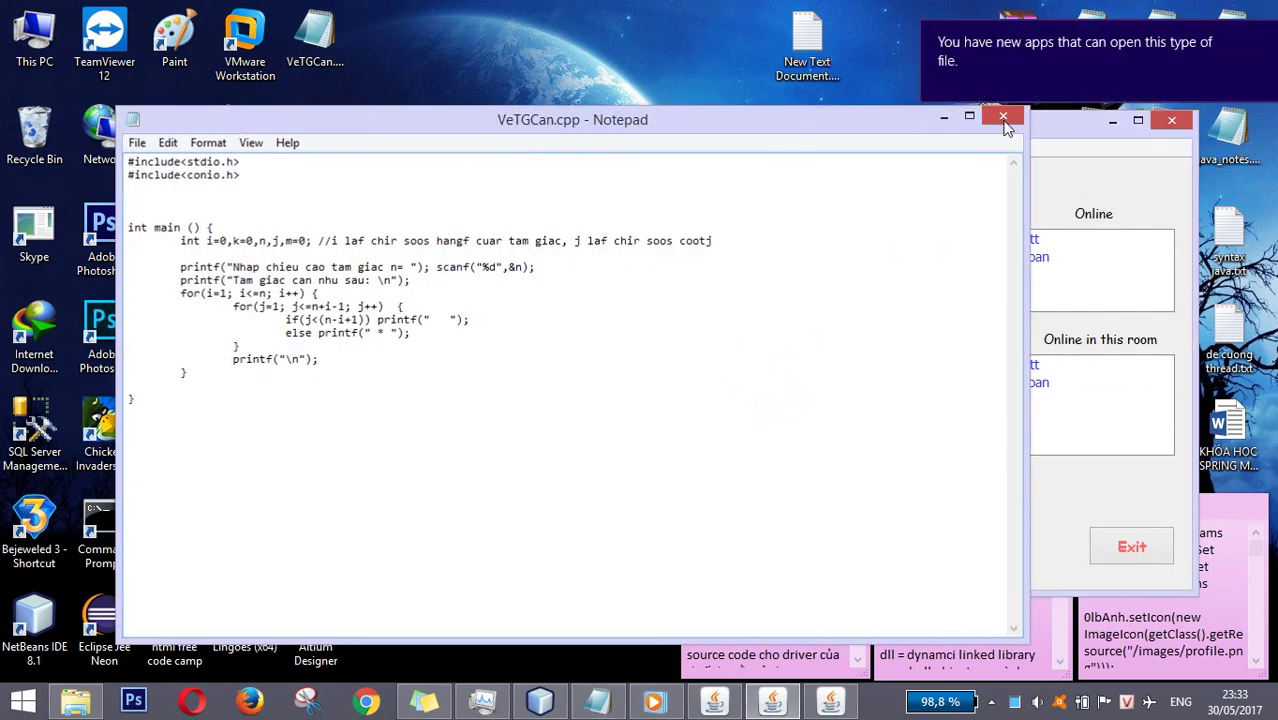
click(1004, 118)
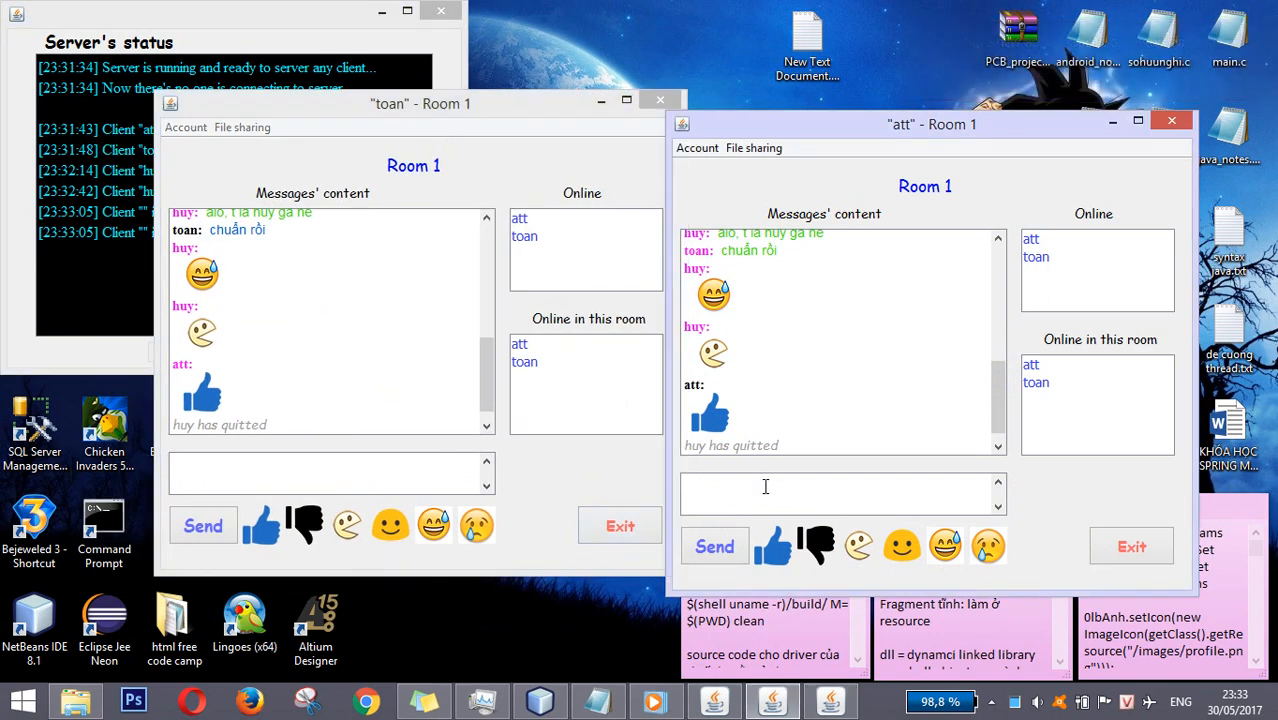
Send toan's acknowledgement 'đã nhận' with emoticons to Room 1.
drag(420, 104, 352, 112)
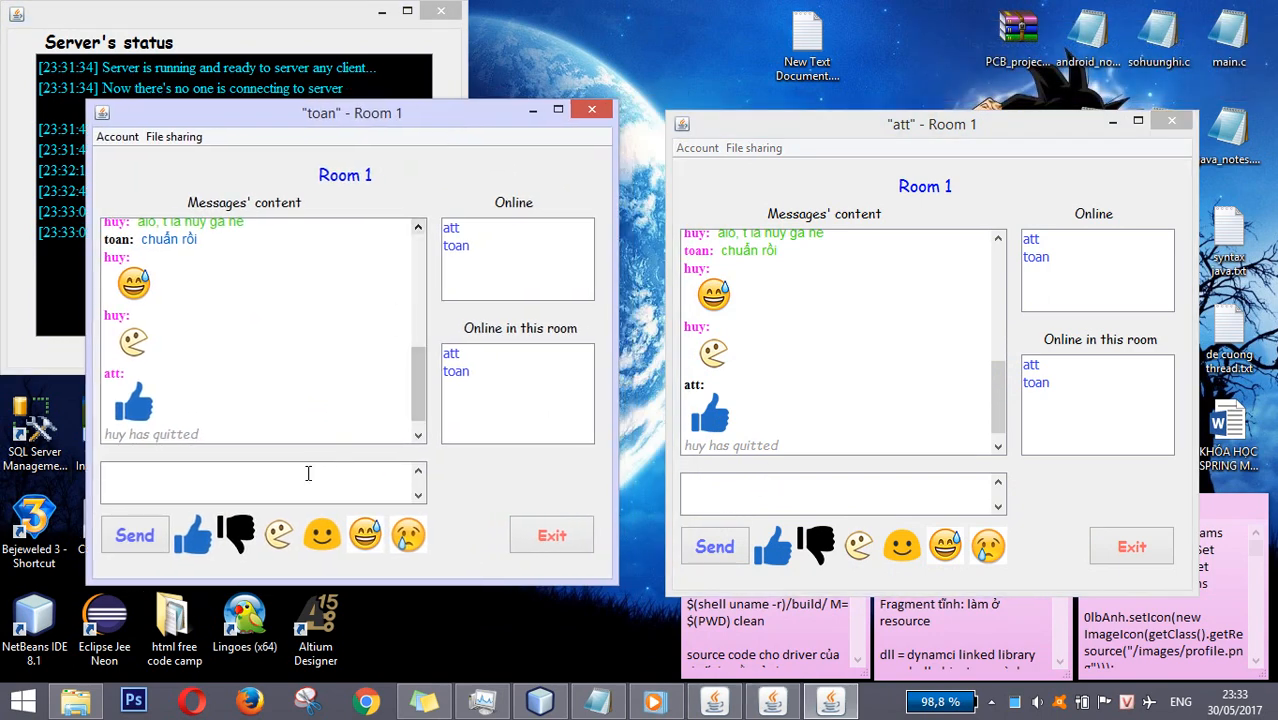
text(đã nhận)
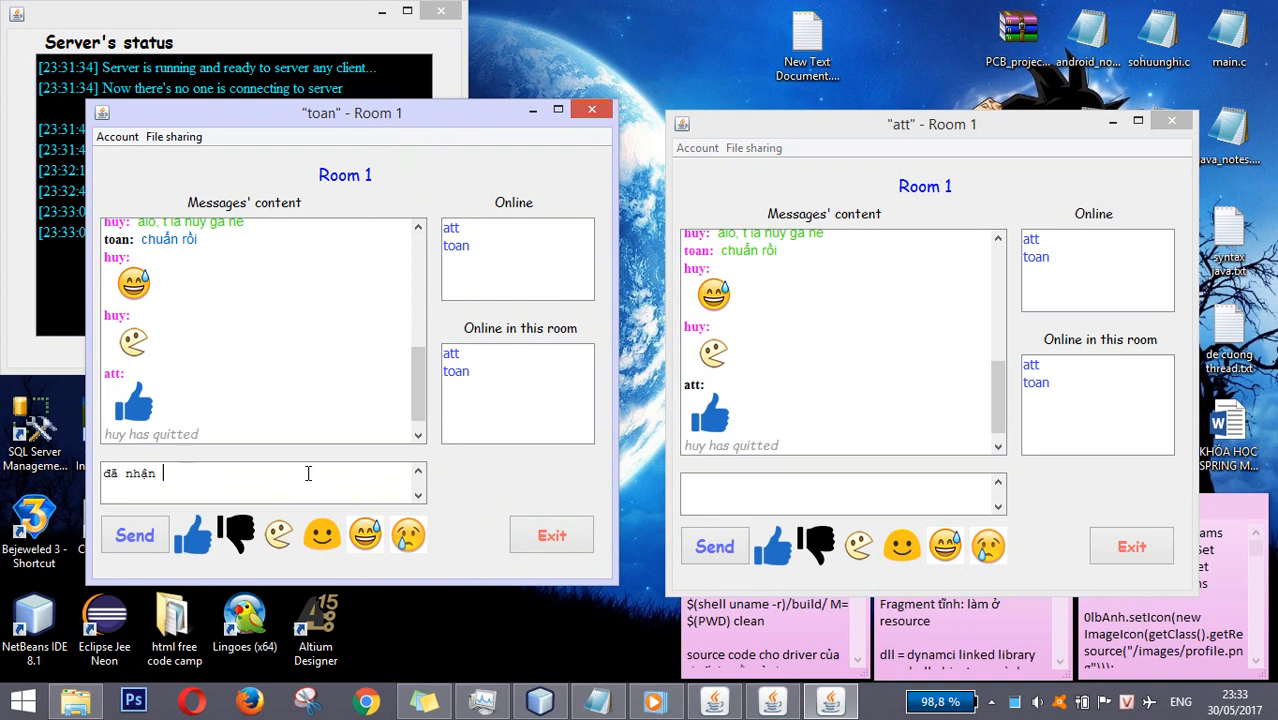
click(134, 534)
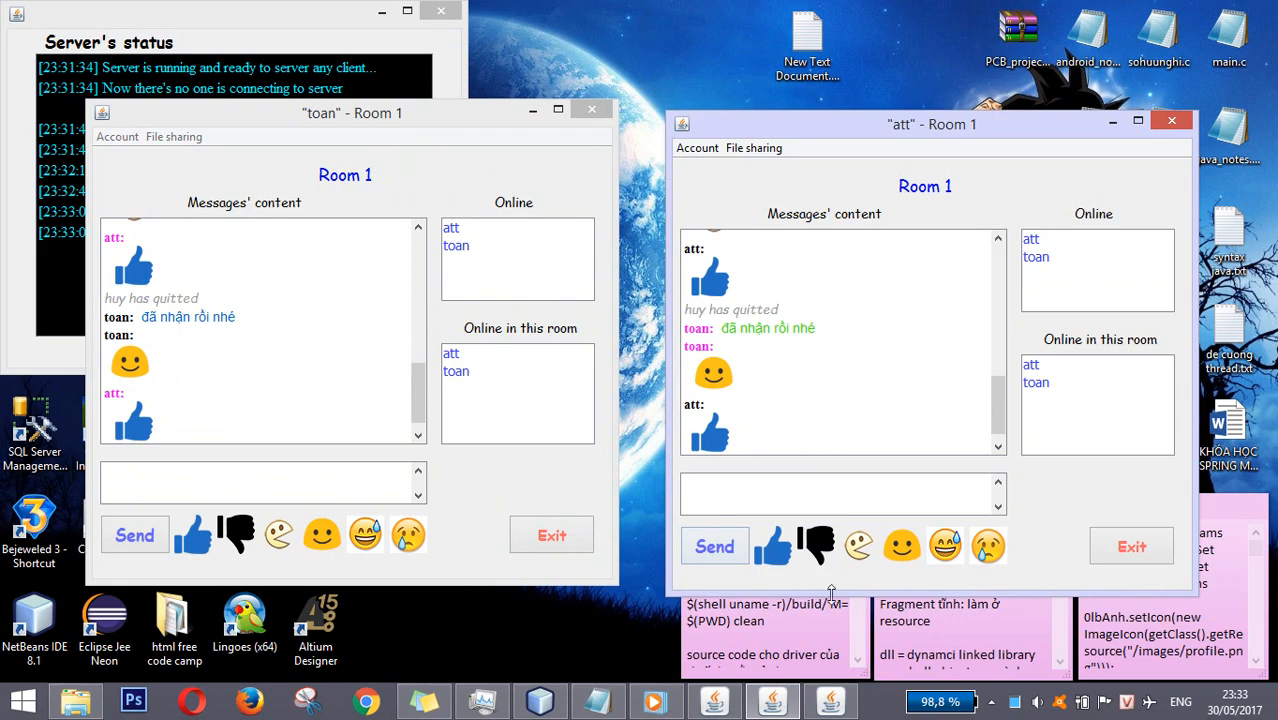
Disconnect the clients and stop the server, confirming the shutdown.
click(1172, 120)
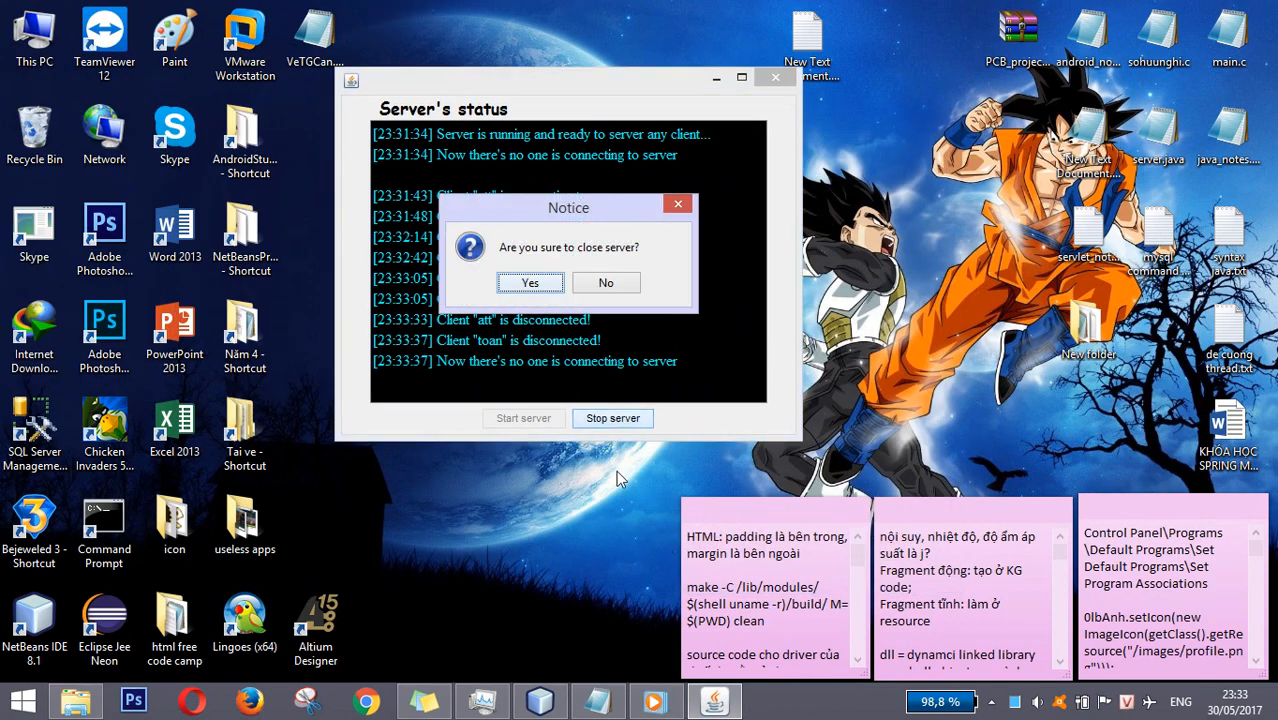
click(530, 282)
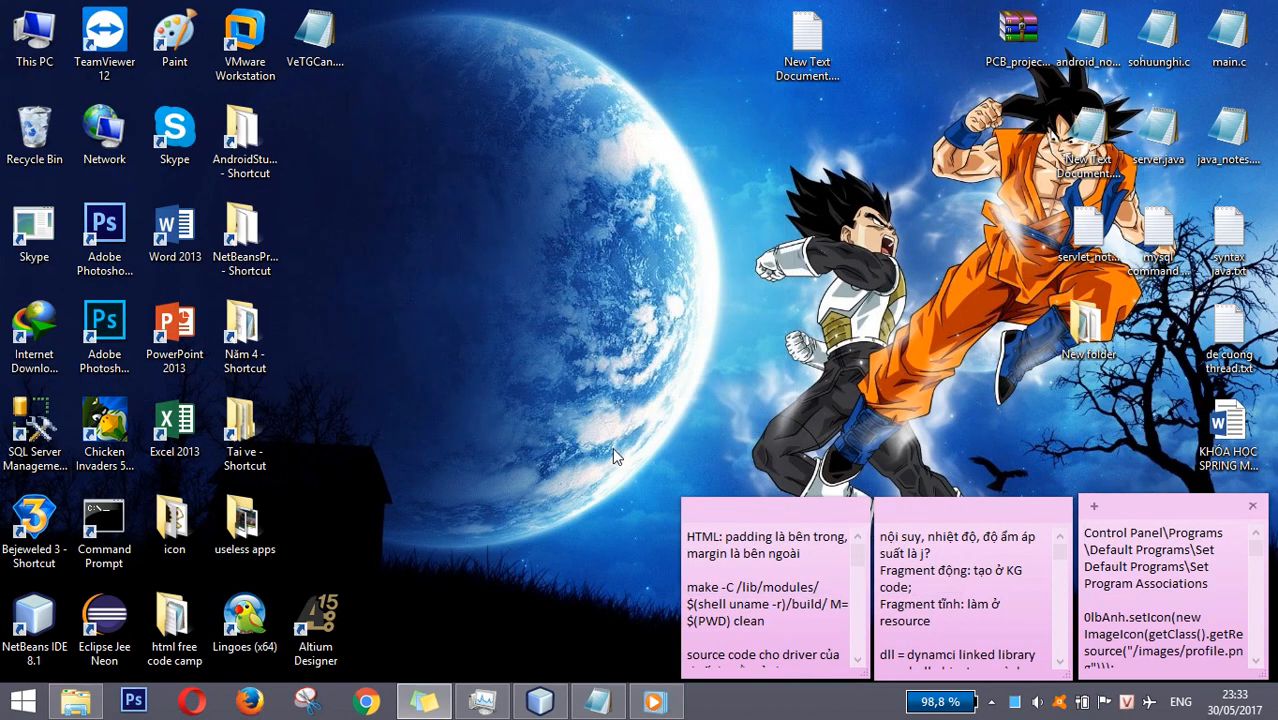